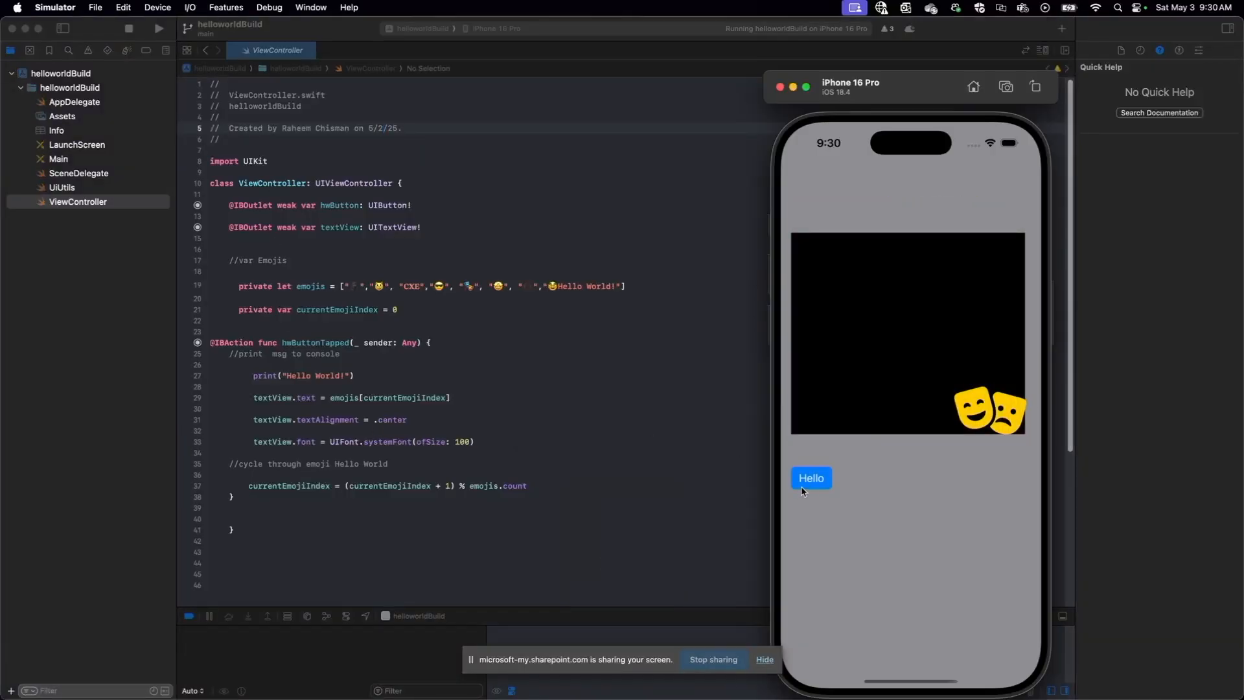
Tap the Hello button three times to cycle emojis up to the Hello World! message
{"action": "left_click", "coordinate": [810, 478]}
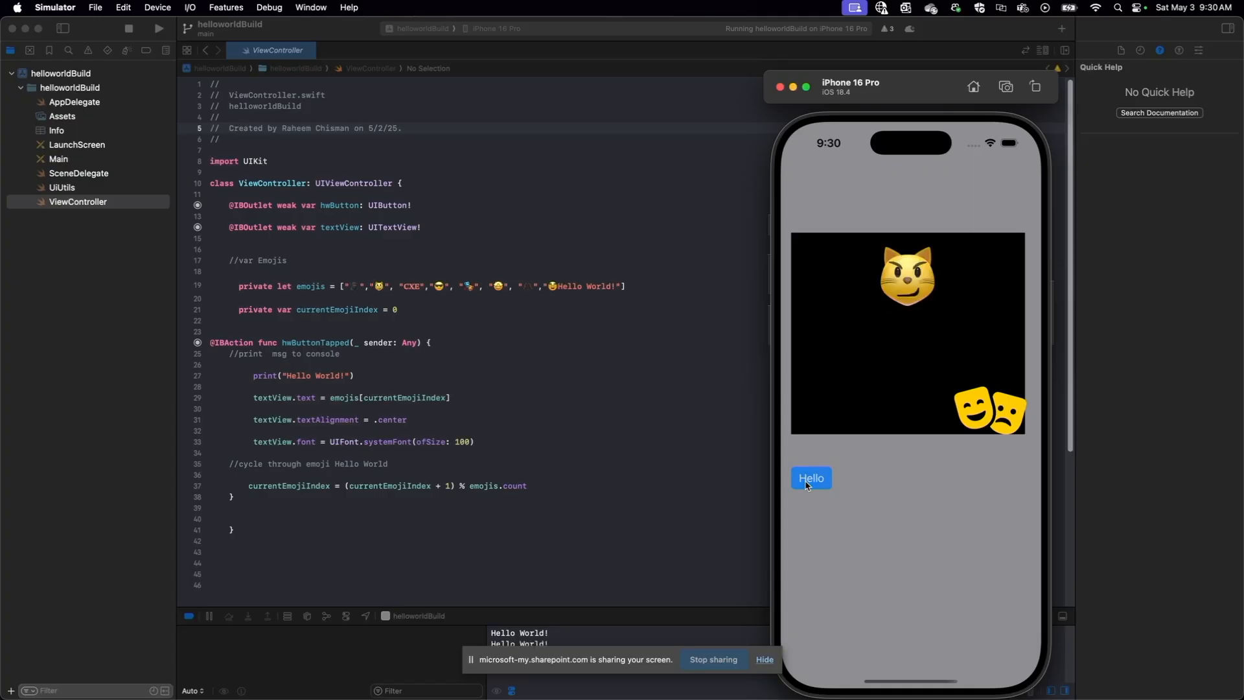
{"action": "left_click", "coordinate": [810, 478]}
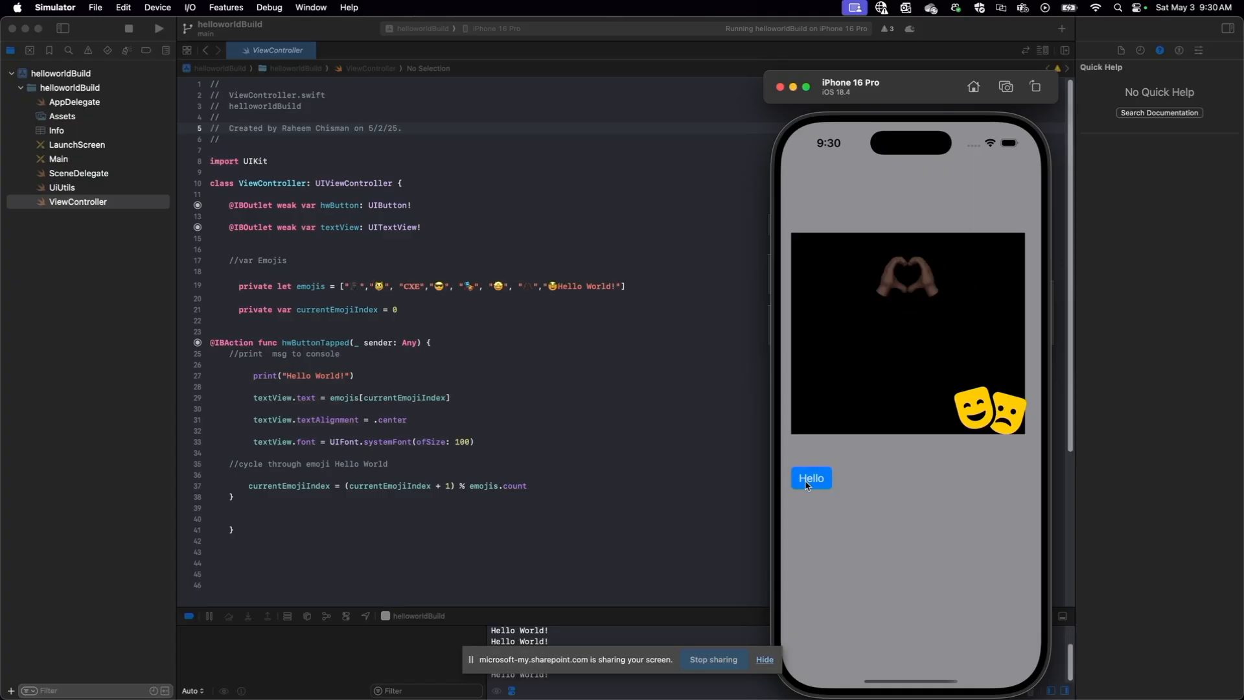
{"action": "left_click", "coordinate": [810, 478]}
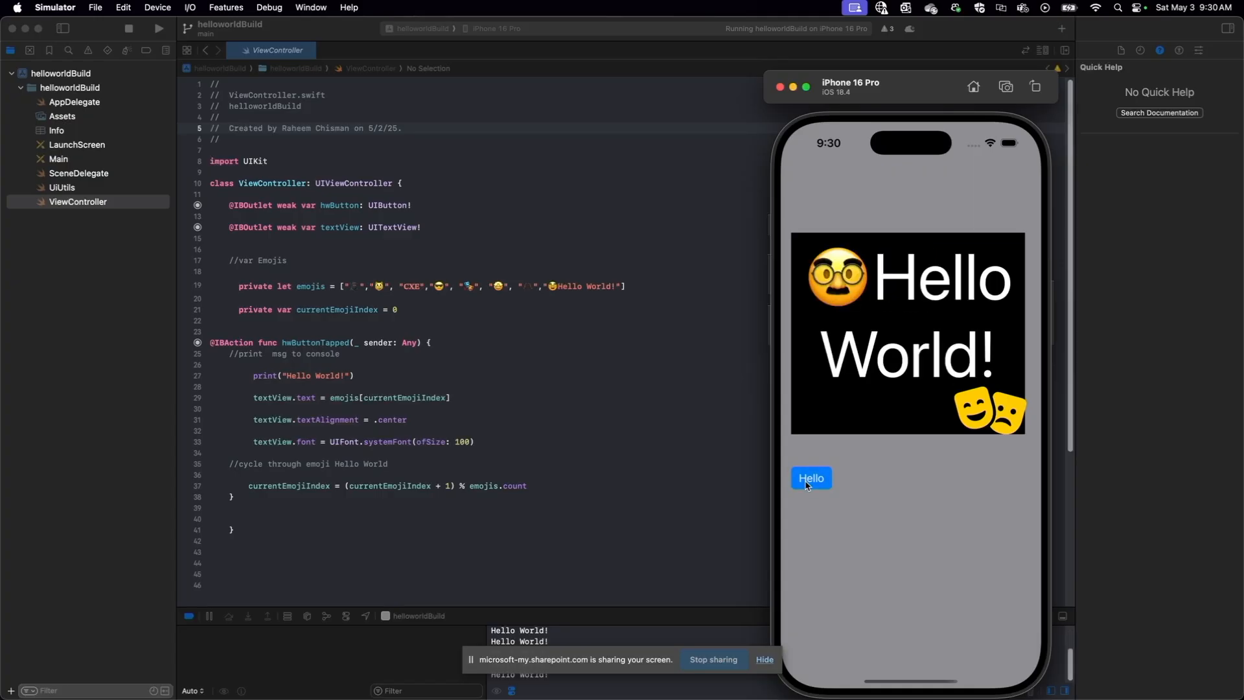
{"action": "mouse_move", "coordinate": [356, 309]}
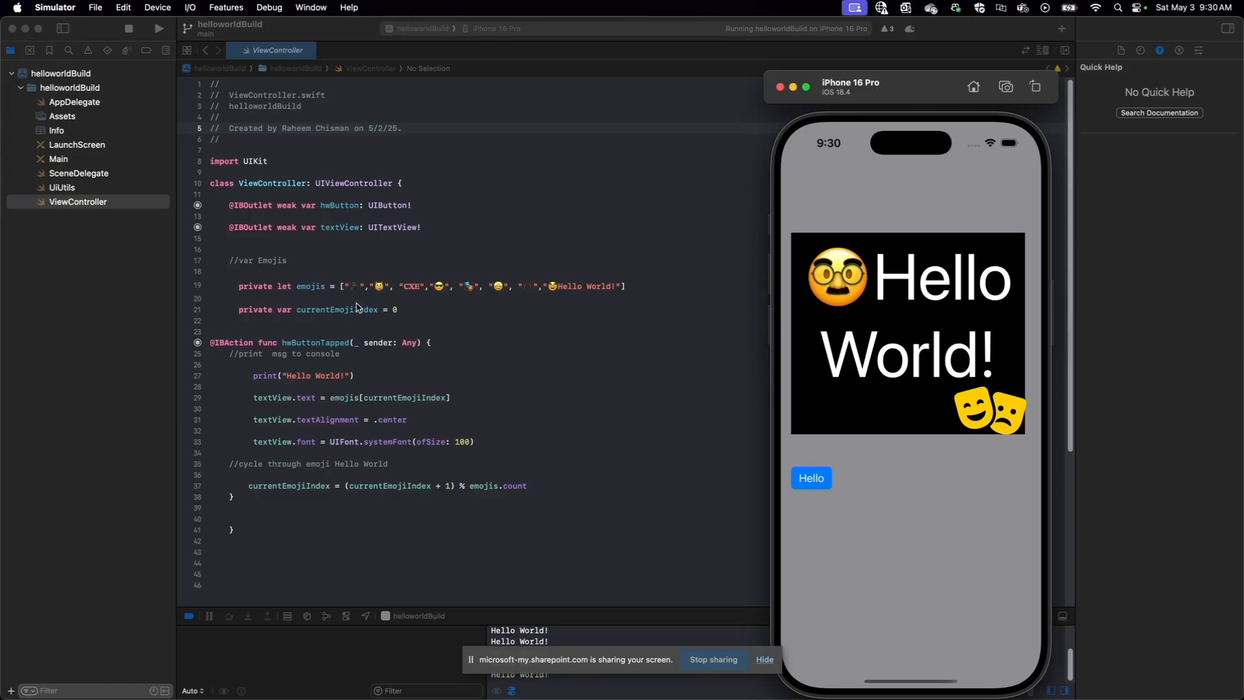
{"action": "mouse_move", "coordinate": [419, 298]}
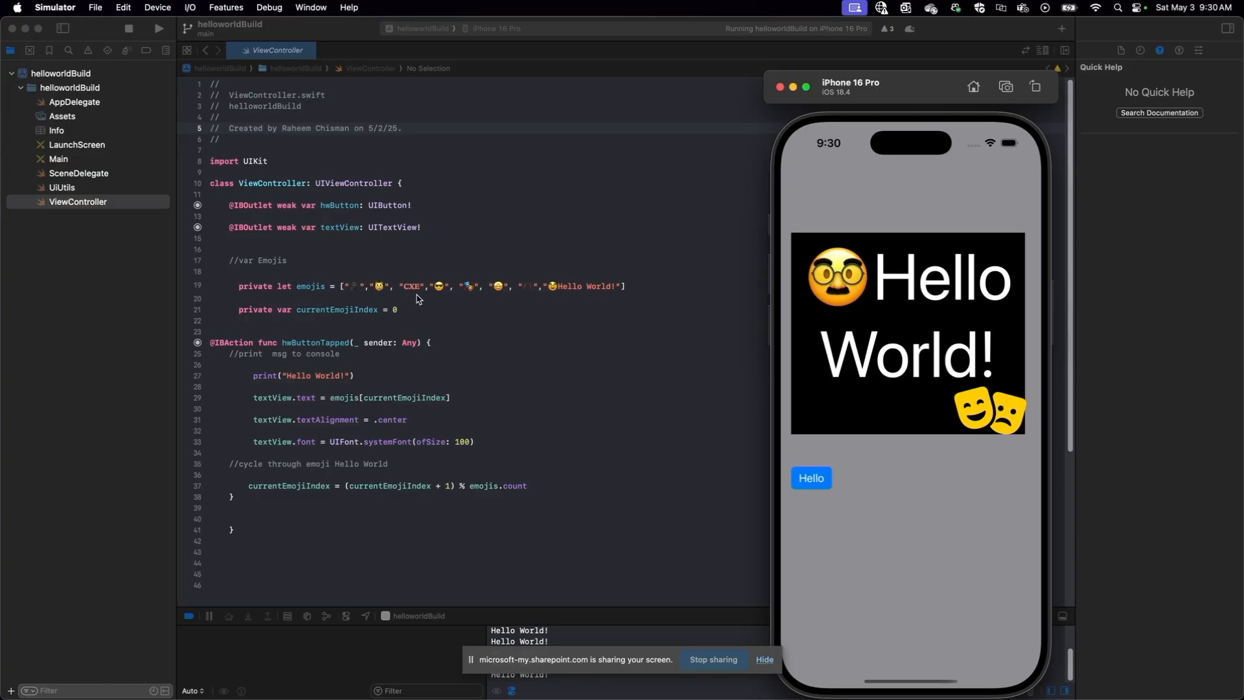
{"action": "mouse_move", "coordinate": [374, 357]}
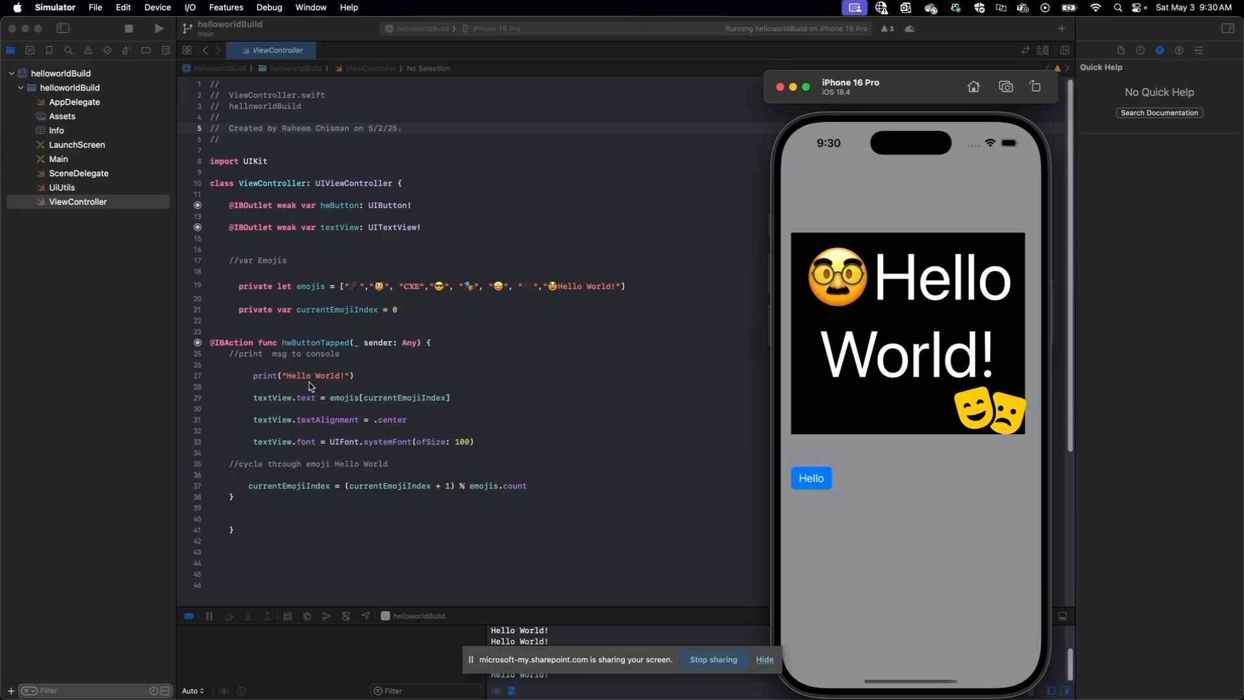
{"action": "mouse_move", "coordinate": [133, 459]}
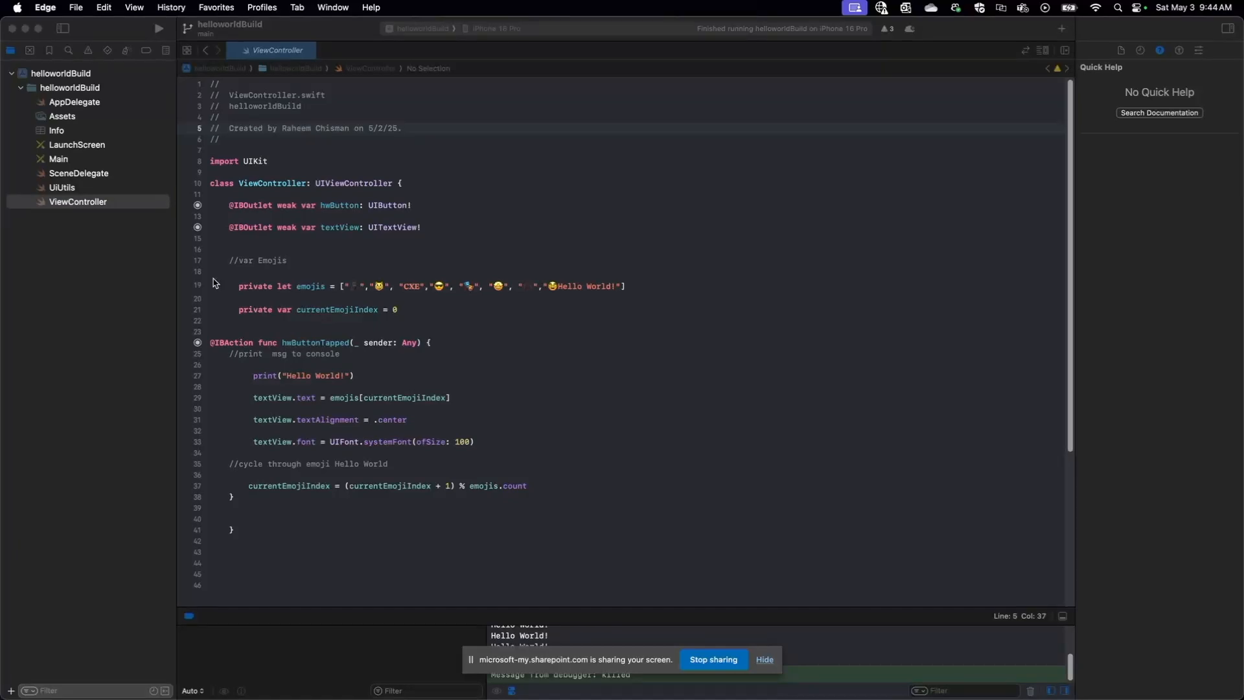
Add MSAL.xcframework to the target's Frameworks, Libraries, and Embedded Content
{"action": "left_click", "coordinate": [62, 72]}
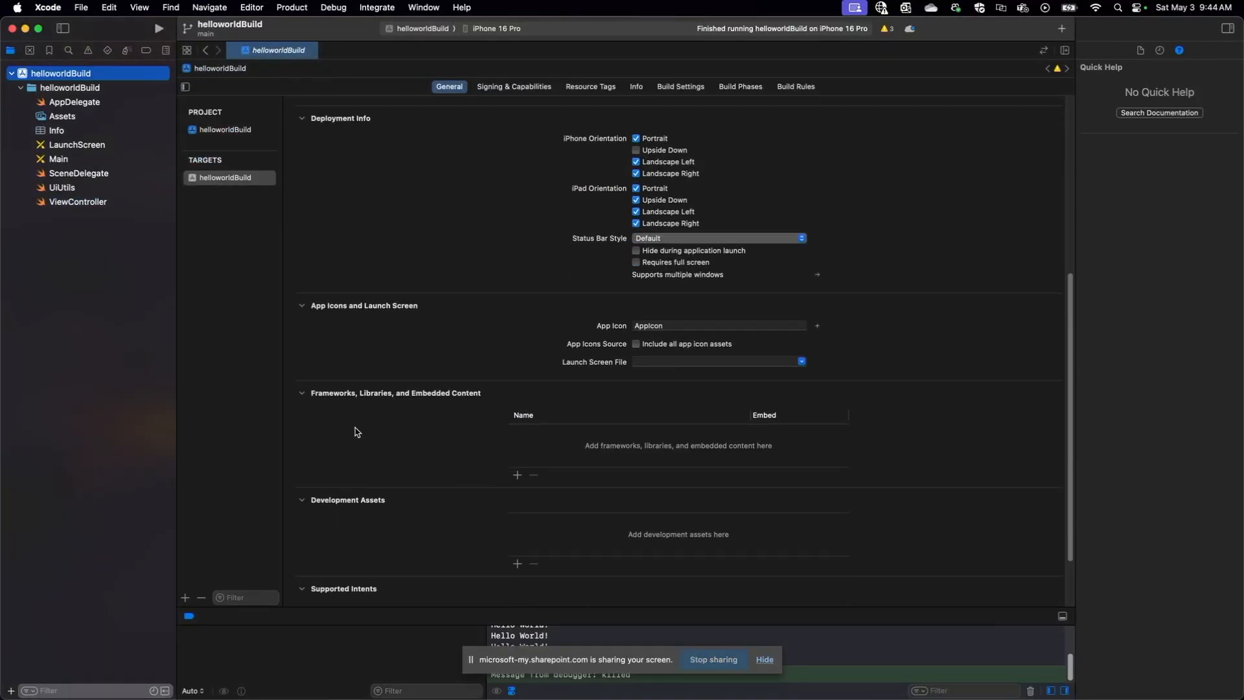
{"action": "left_click", "coordinate": [517, 475]}
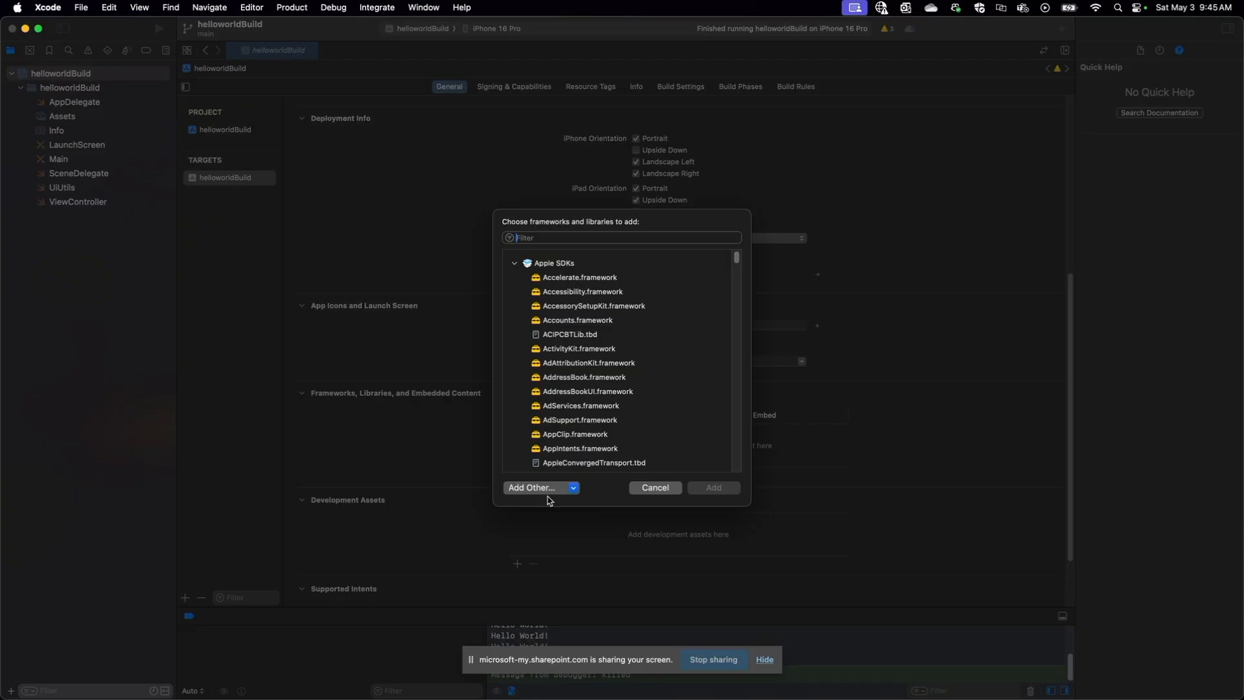
{"action": "left_click", "coordinate": [531, 487]}
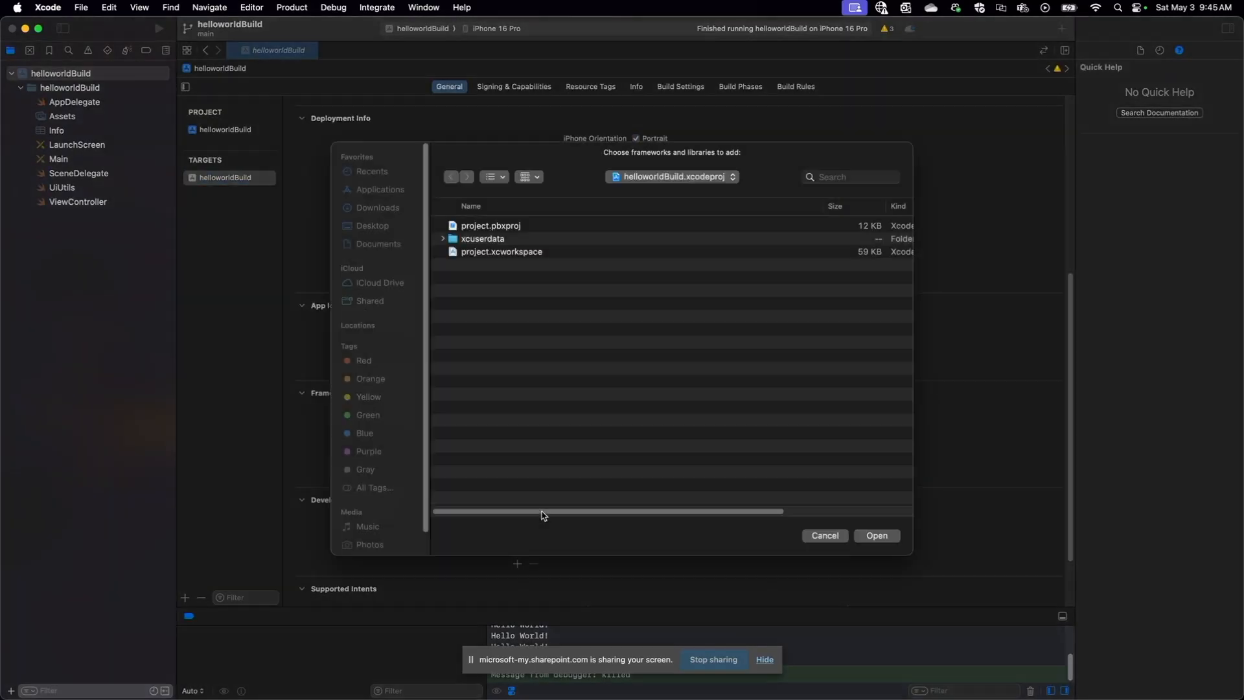
{"action": "left_click", "coordinate": [377, 216]}
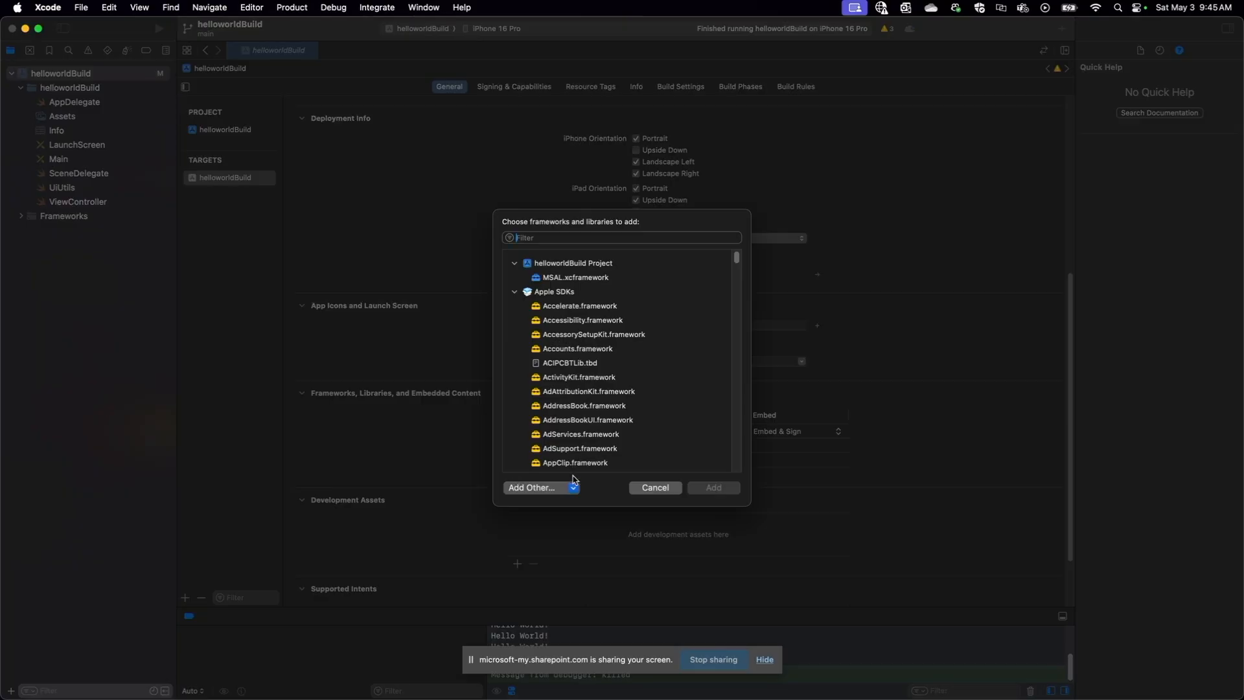
Add IntuneMAMSwift and IntuneMAMSwiftStub xcframeworks from the Intune App SDK folder
{"action": "left_click", "coordinate": [531, 487]}
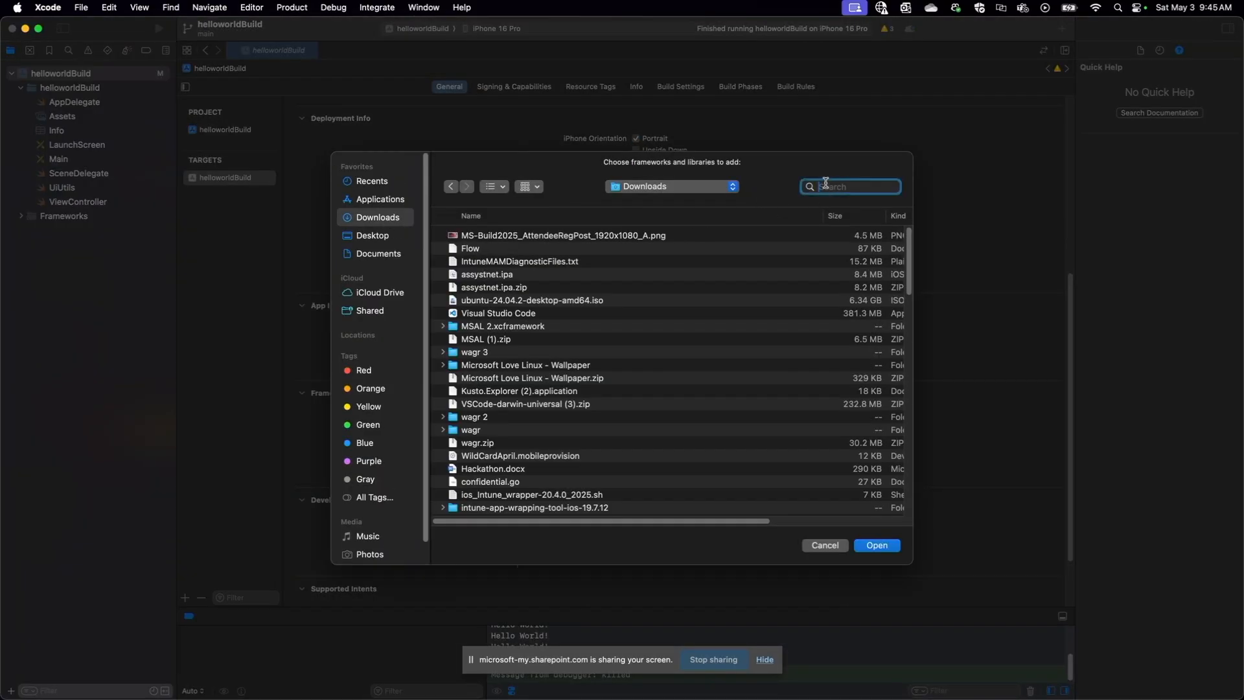
{"action": "type", "text": "ms-intun"}
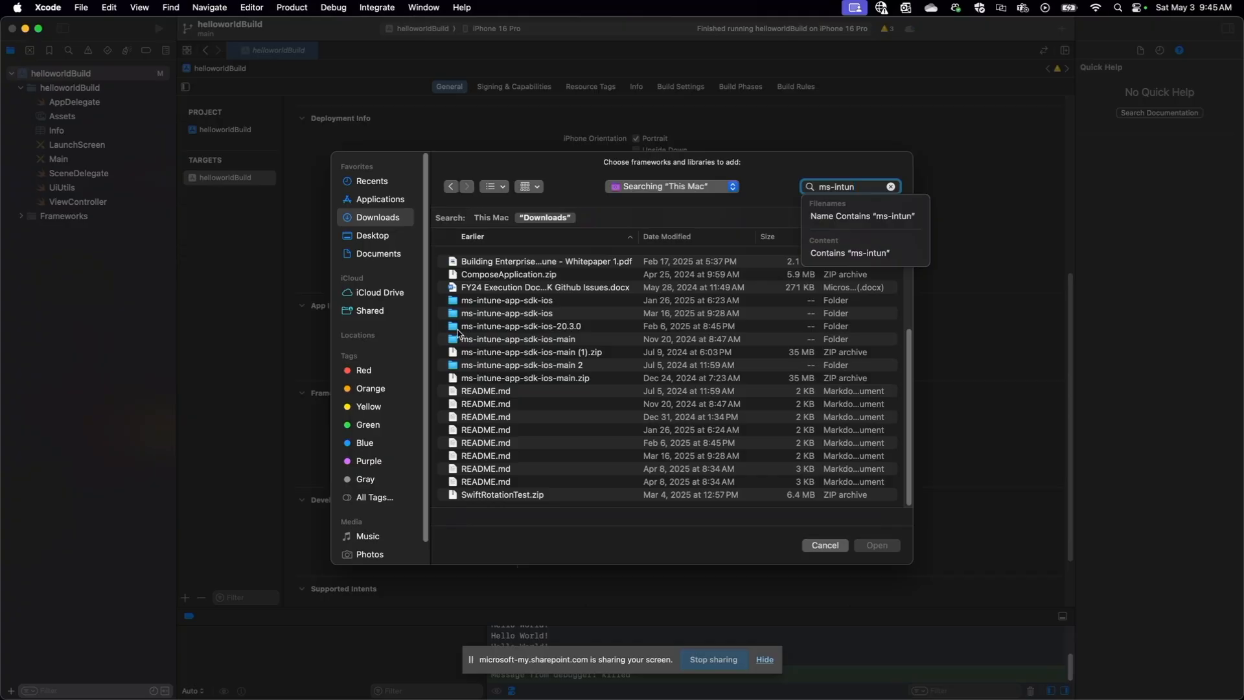
{"action": "double_click", "coordinate": [521, 327]}
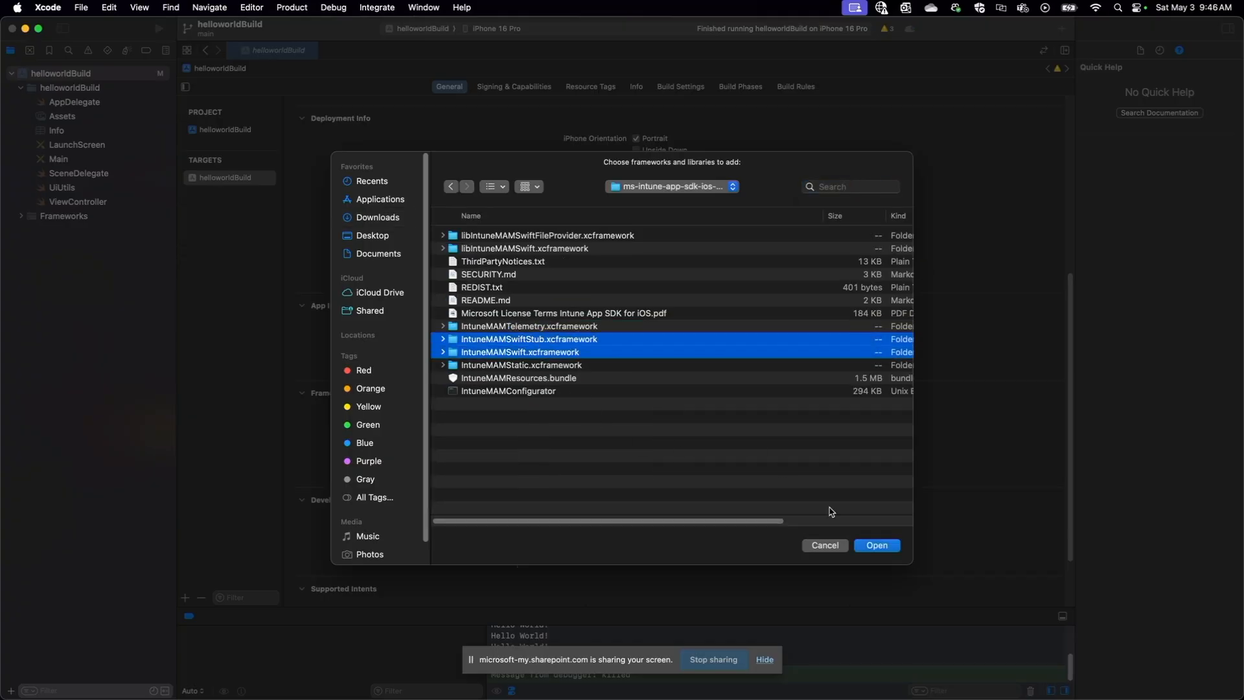
{"action": "left_click", "coordinate": [876, 546]}
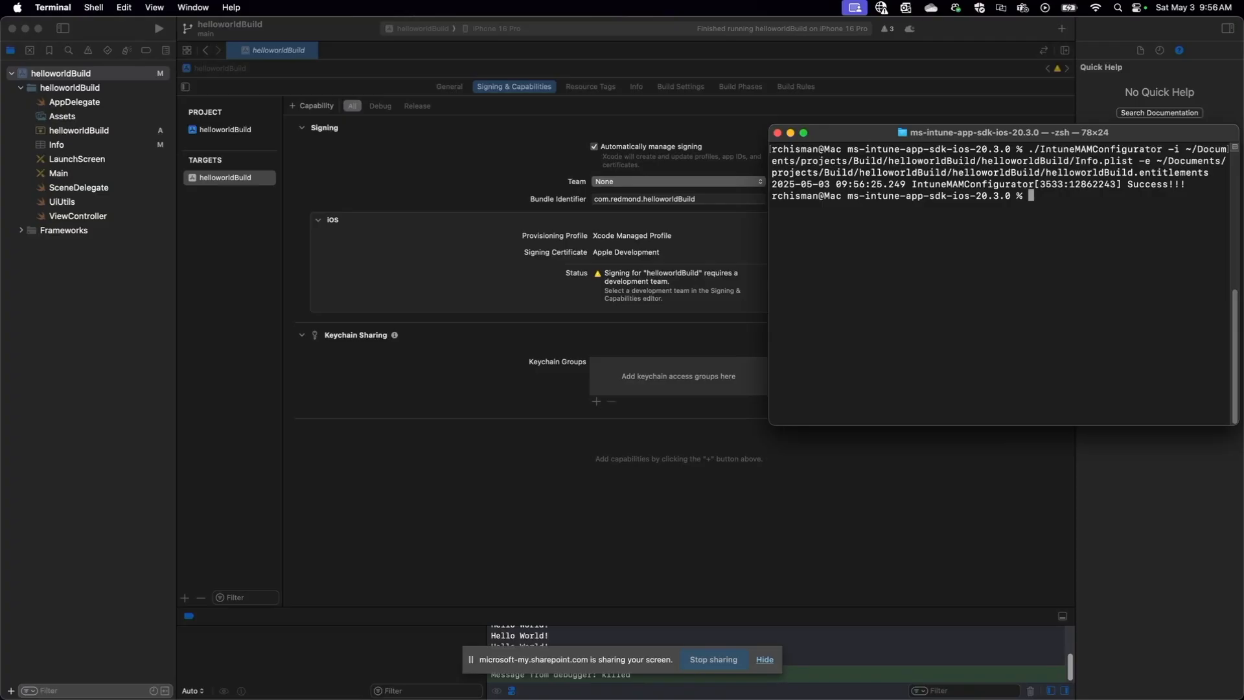
{"action": "mouse_move", "coordinate": [542, 433]}
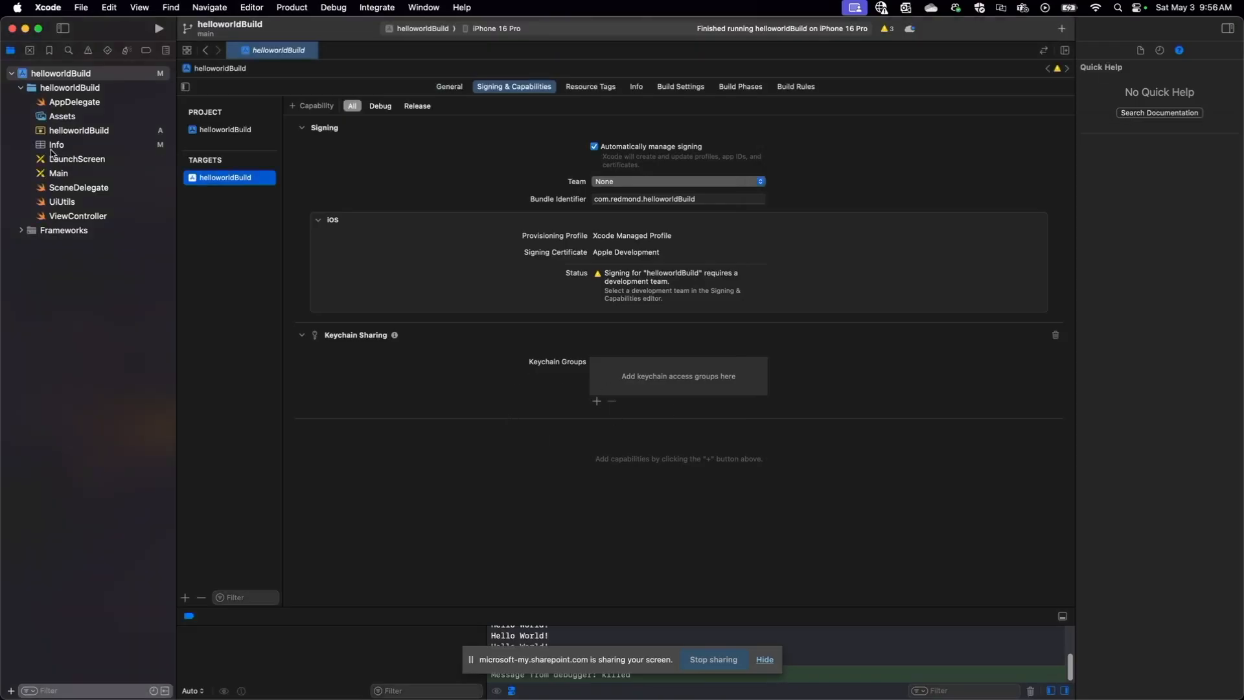
Review Info.plist with the Intune-added msauth URL schemes and queried app schemes
{"action": "left_click", "coordinate": [56, 144]}
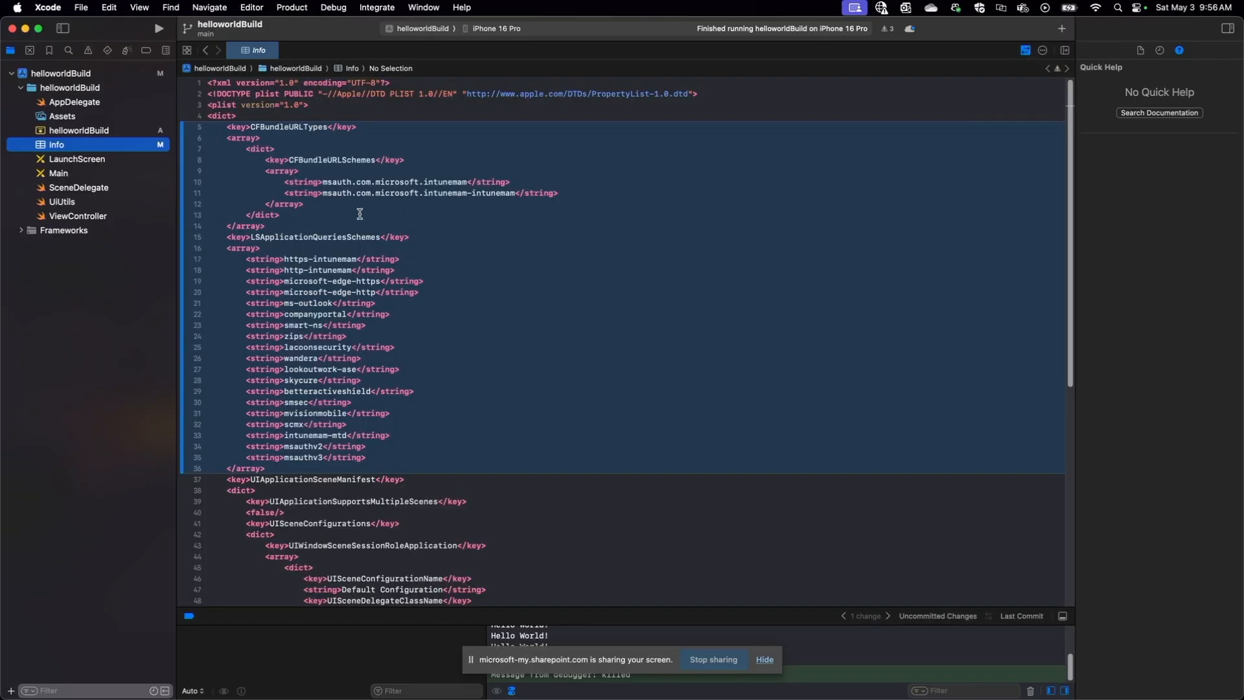
{"action": "mouse_move", "coordinate": [543, 232]}
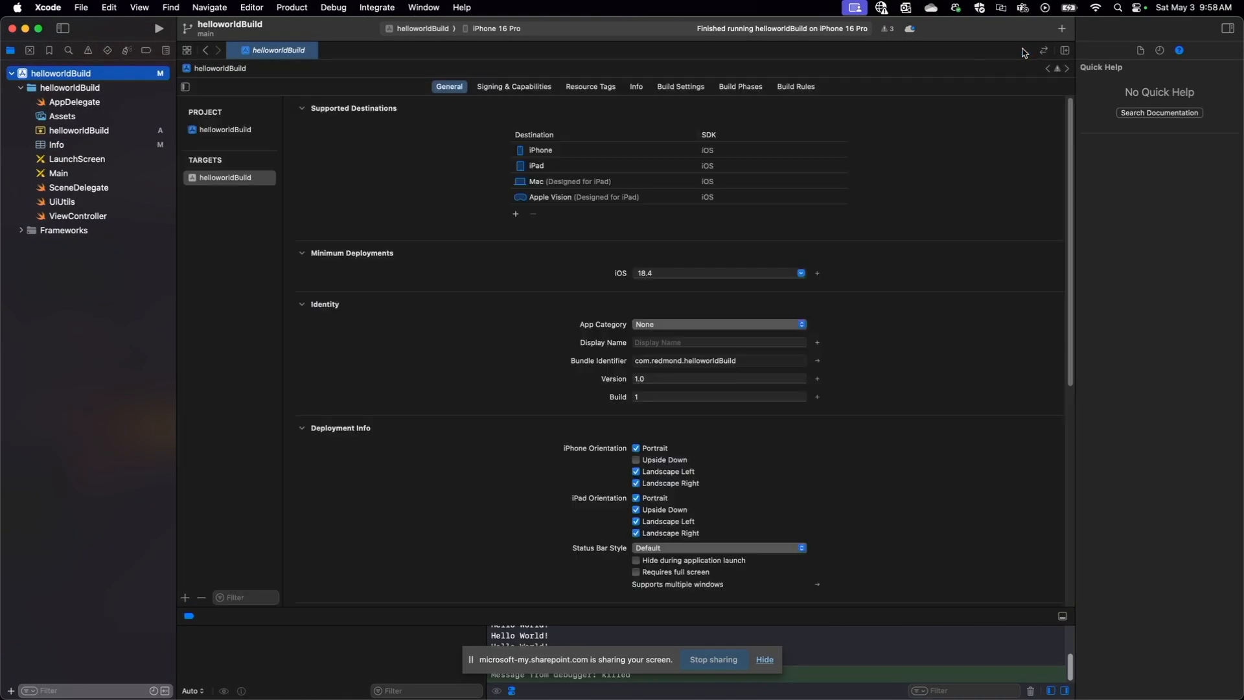
Add a com.microsoft.adalcache keychain sharing group under Signing & Capabilities
{"action": "left_click", "coordinate": [513, 86]}
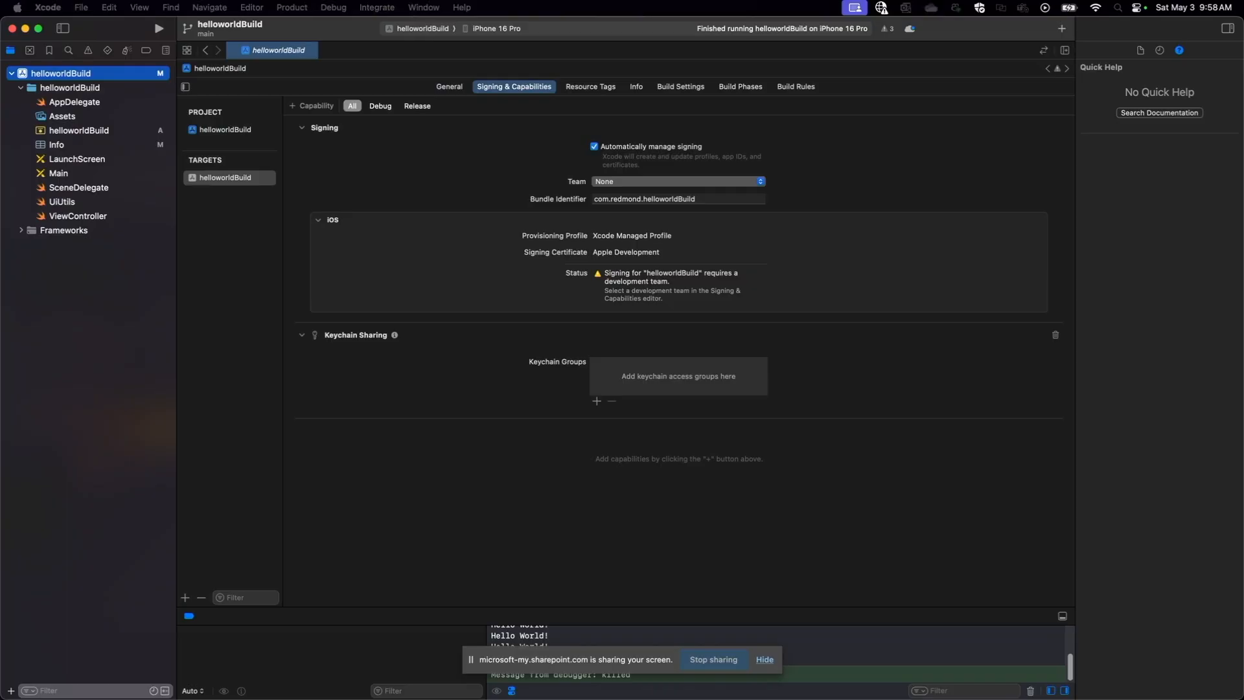
{"action": "left_click", "coordinate": [596, 401]}
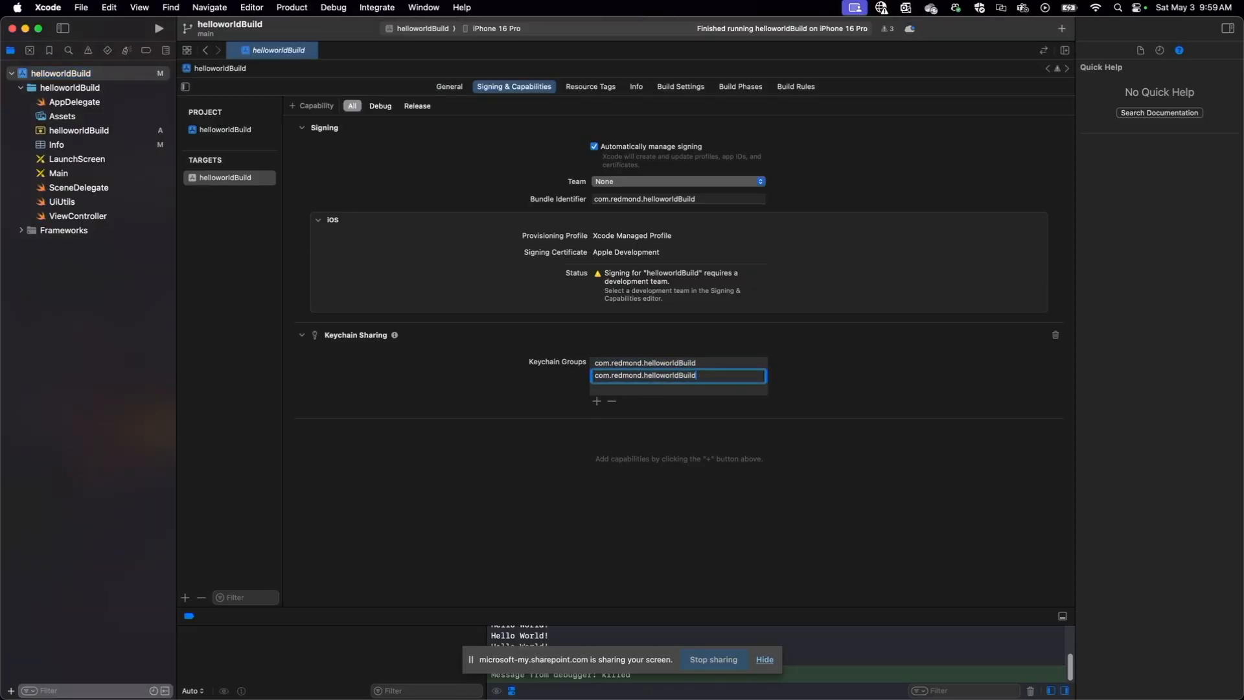
{"action": "key", "text": "Backspace"}
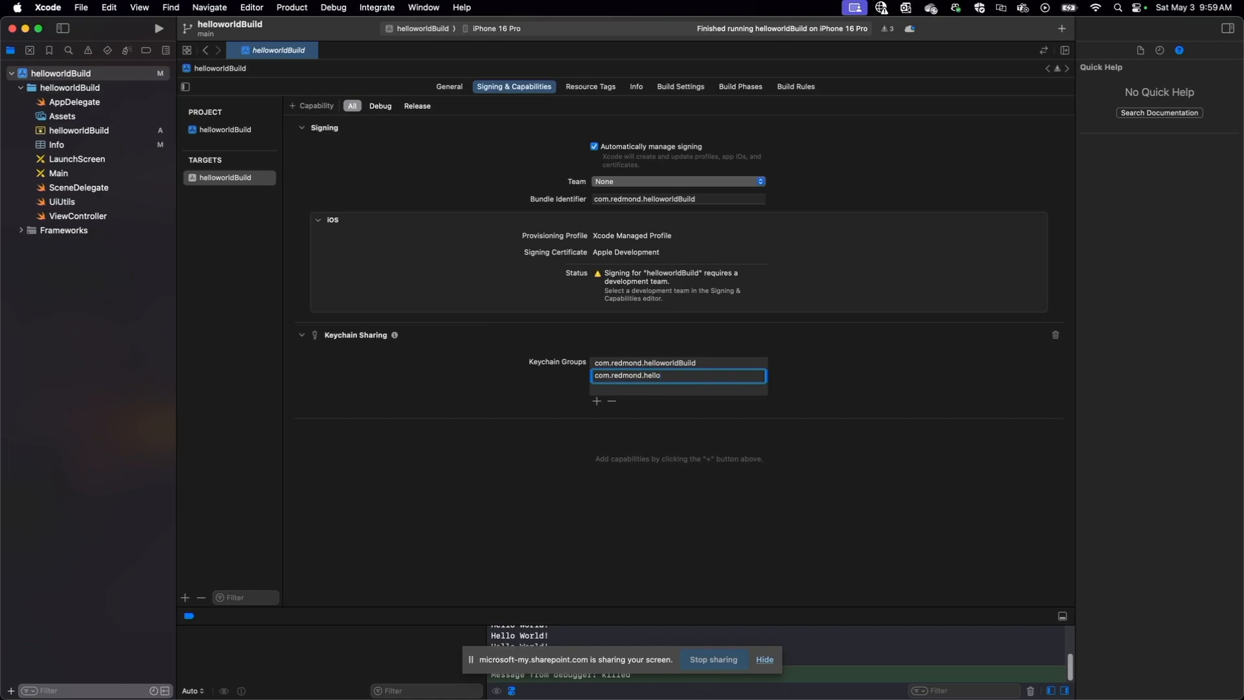
{"action": "type", "text": "com.microsof"}
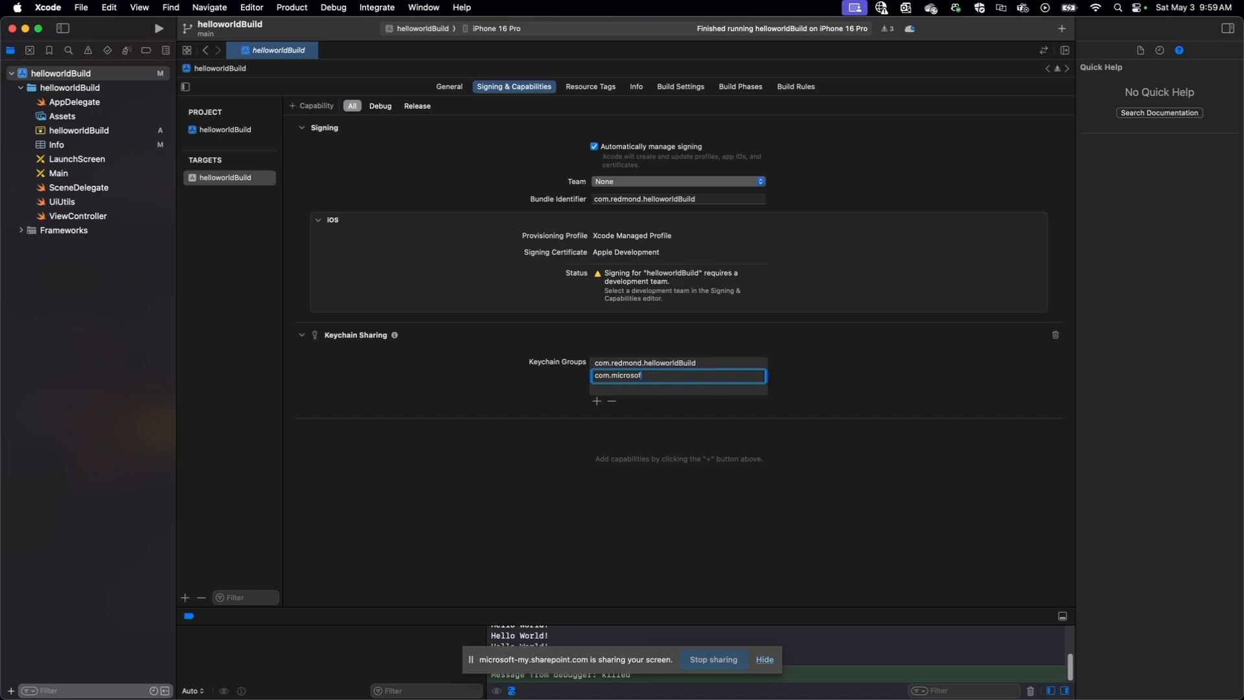
{"action": "type", "text": "t.adalca"}
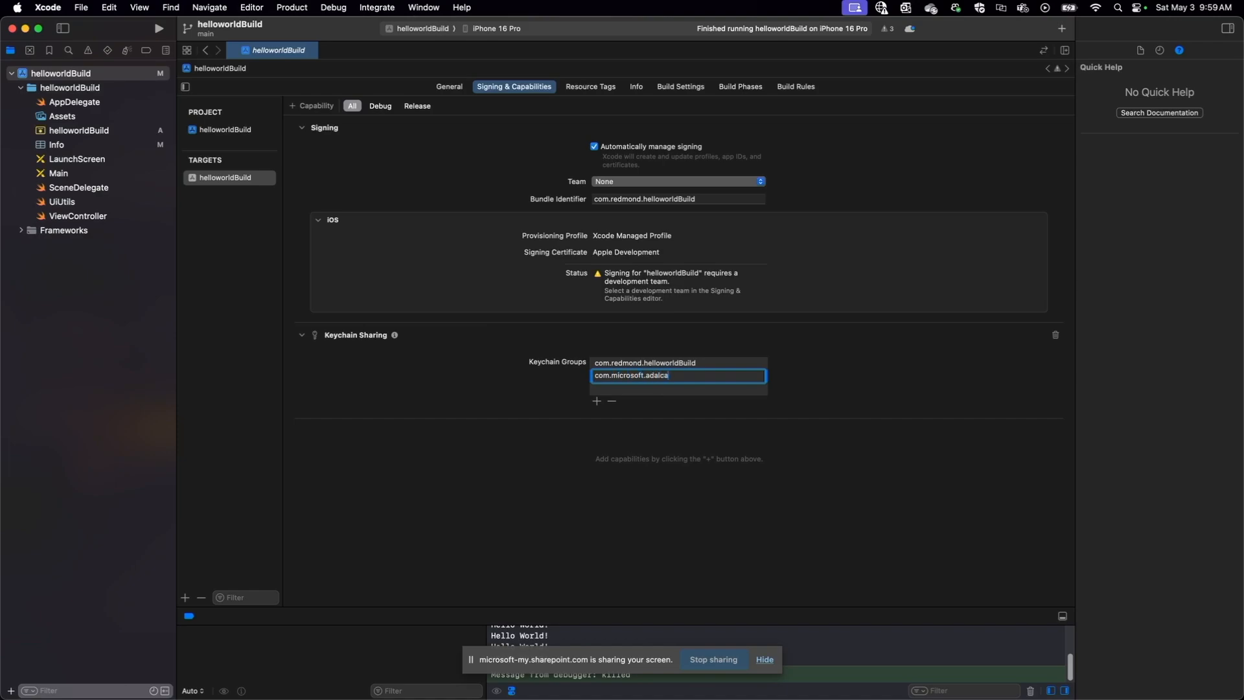
{"action": "type", "text": "che"}
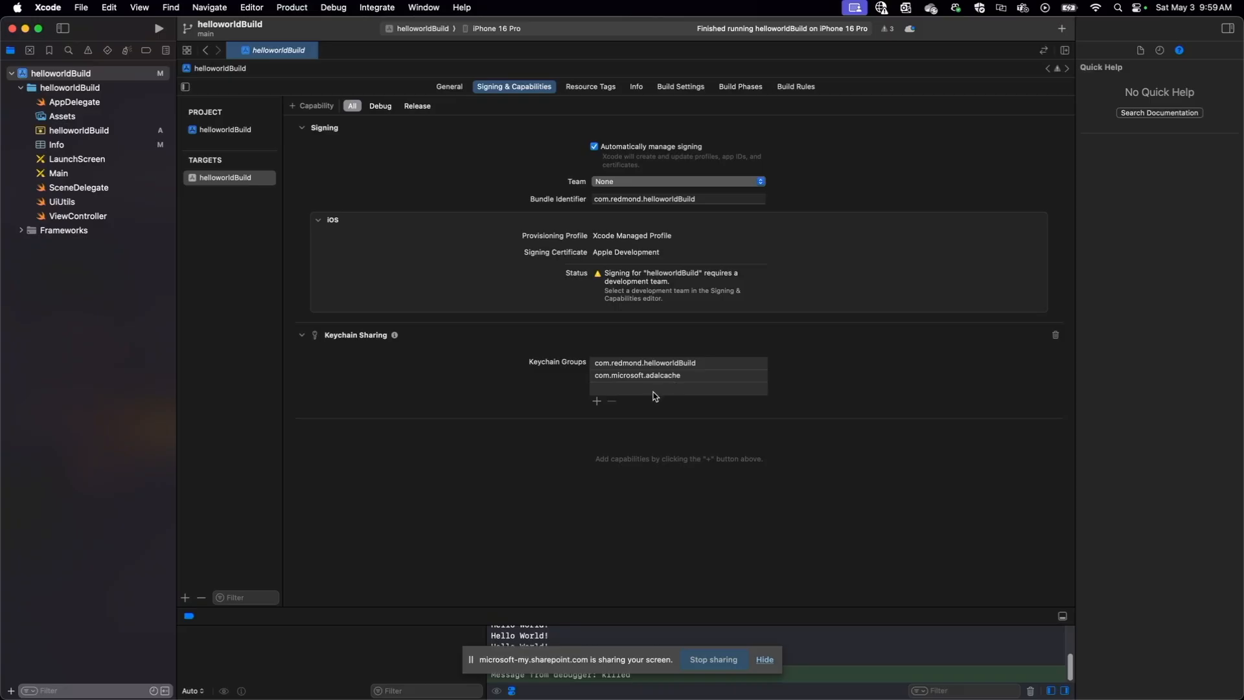
Add a com.microsoft.intunemam keychain sharing group
{"action": "left_click", "coordinate": [596, 400]}
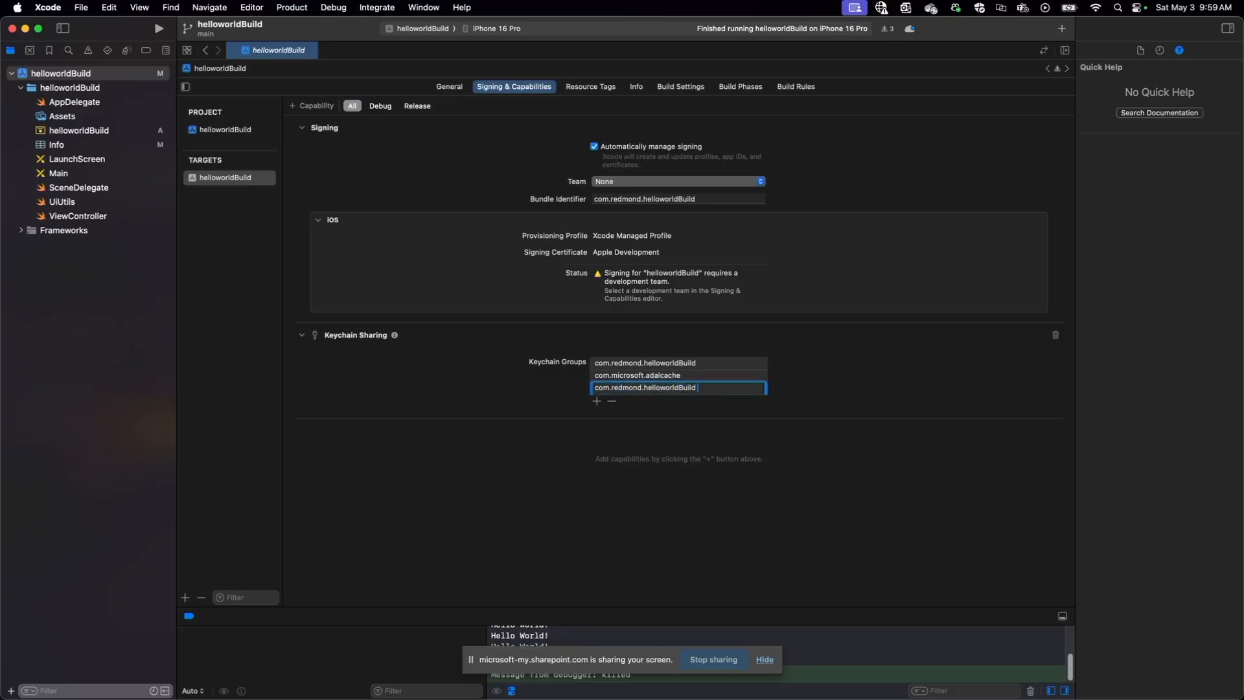
{"action": "type", "text": "com.mict"}
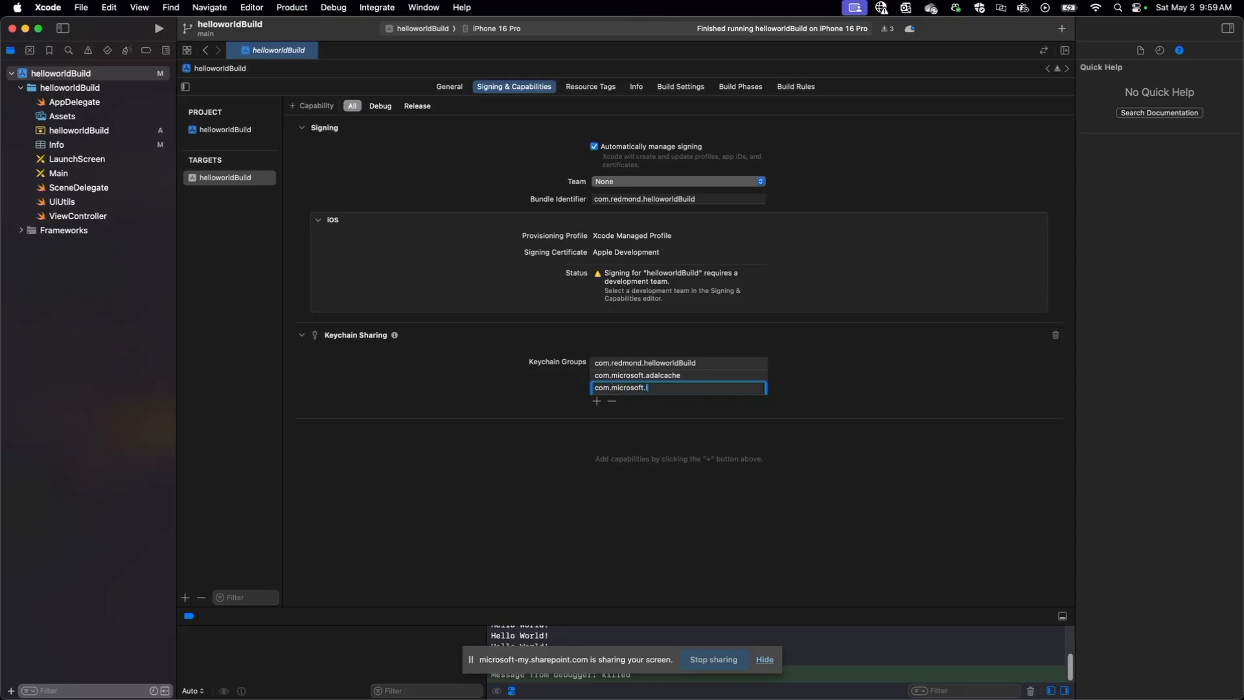
{"action": "type", "text": "intunemam"}
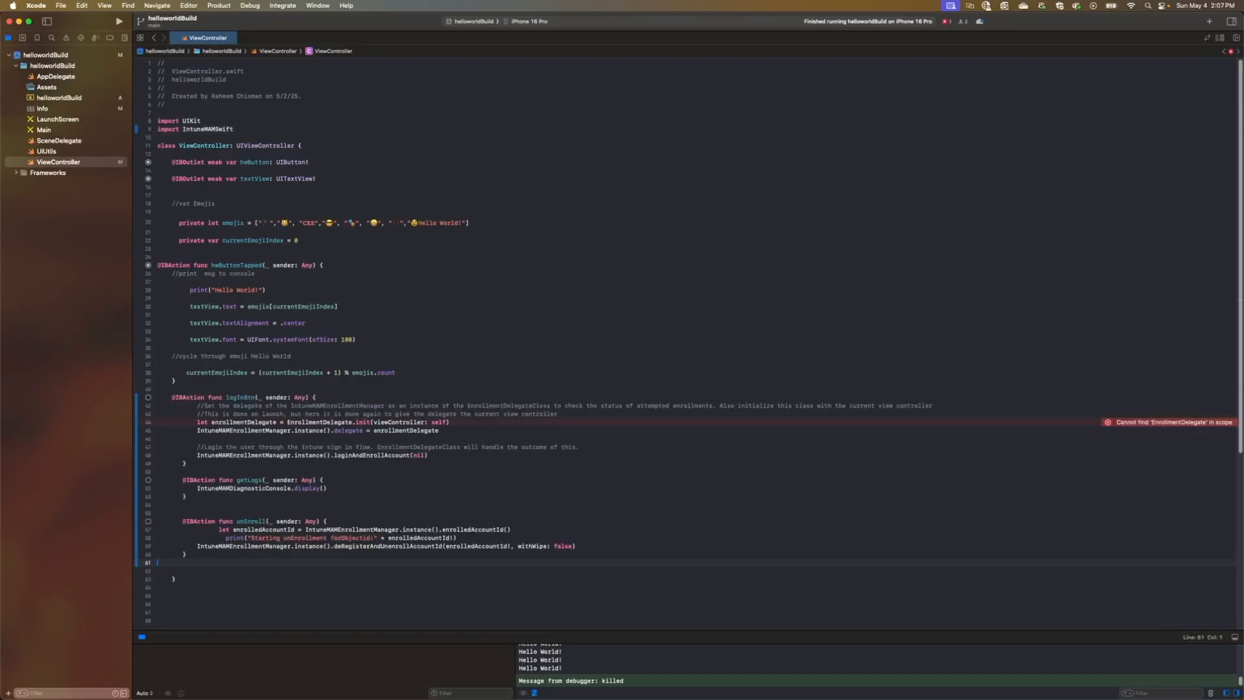
Review EnrollmentDelegate.swift's enrollment, unenrollment and policy handlers, then show Main storyboard
{"action": "left_click", "coordinate": [61, 5]}
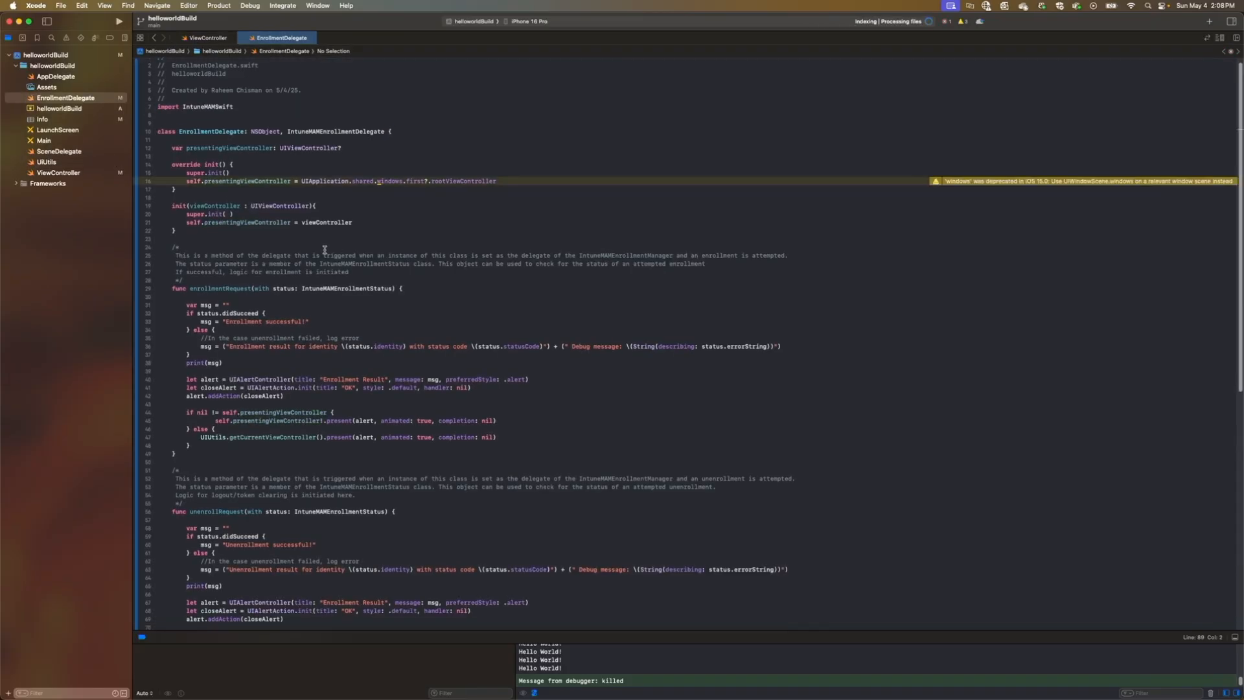
{"action": "scroll", "scroll_direction": "down", "scroll_amount": 3}
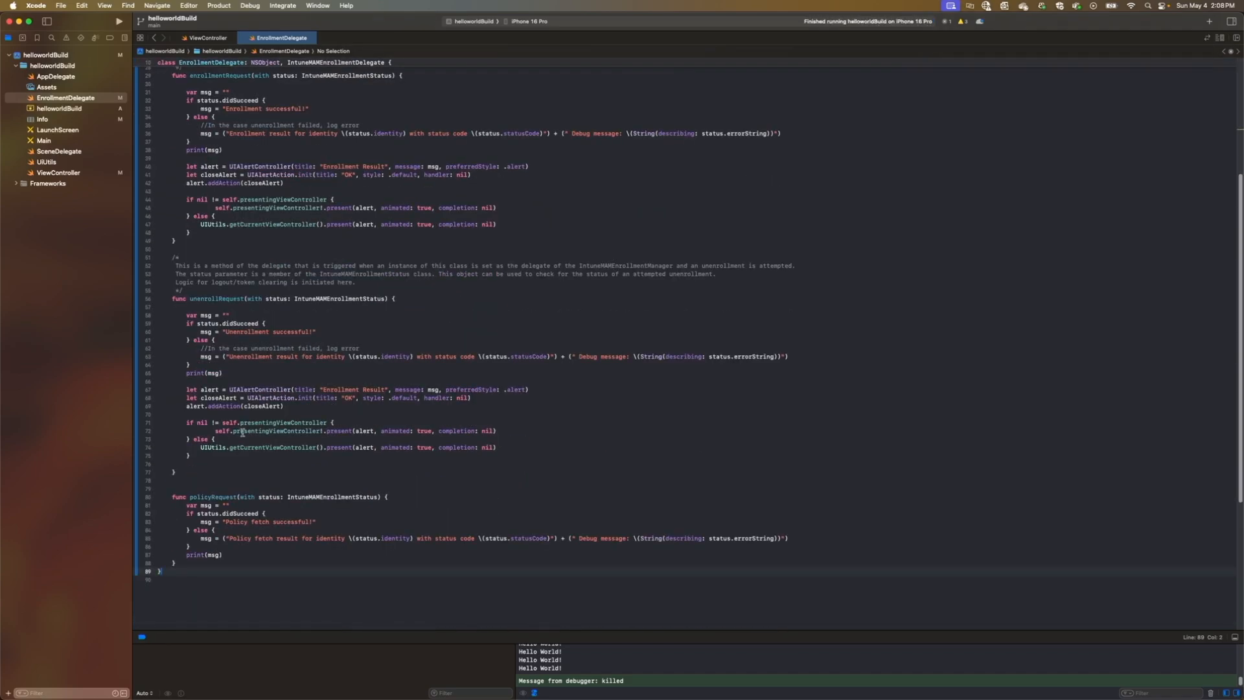
{"action": "left_click", "coordinate": [208, 37]}
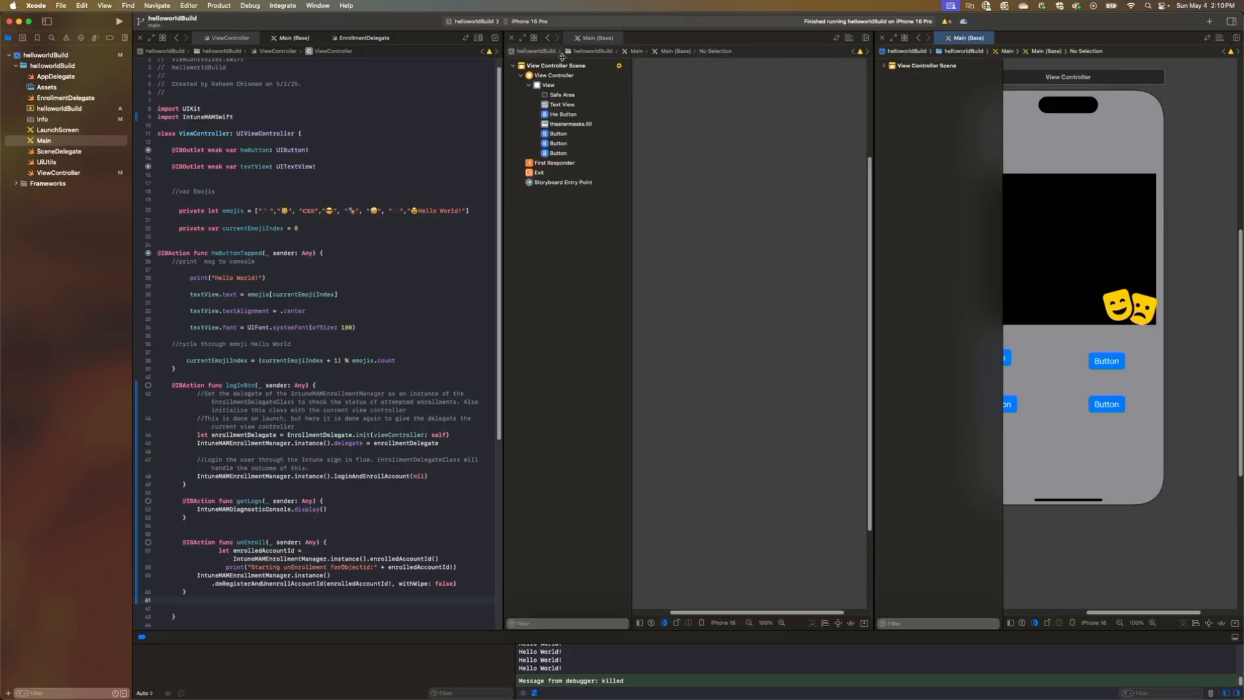
Retitle the storyboard's last button to Logout in the Attributes inspector
{"action": "left_click", "coordinate": [931, 361]}
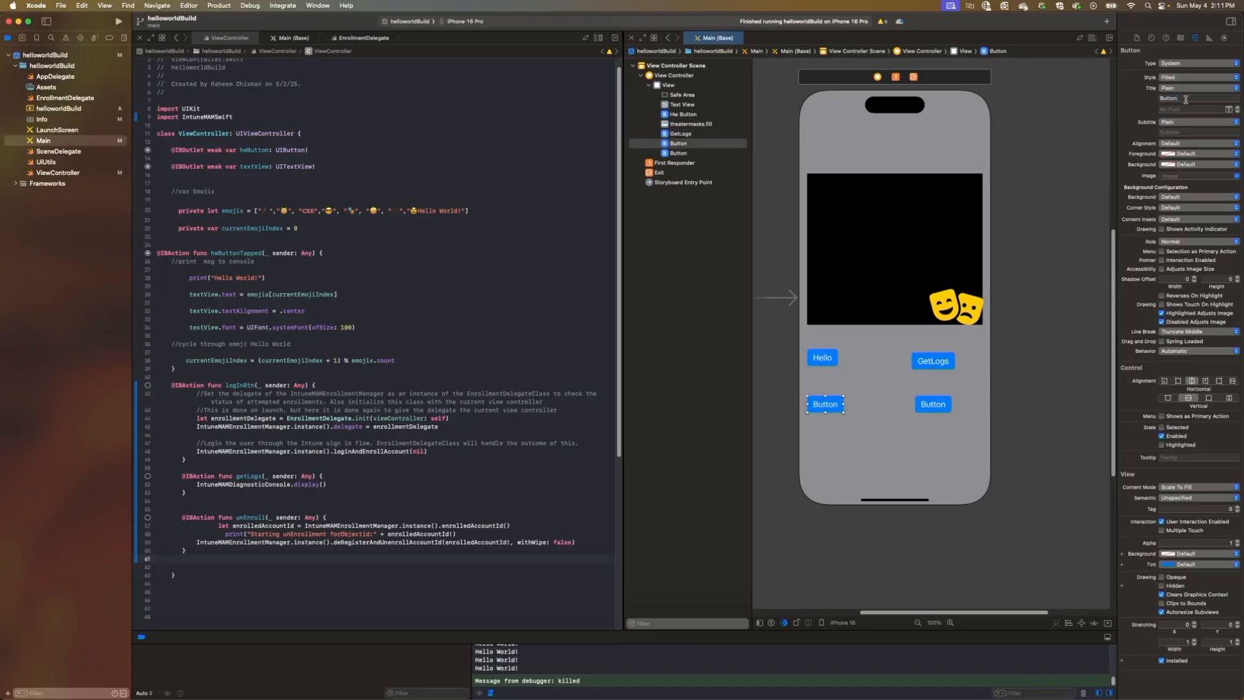
{"action": "type", "text": "Login"}
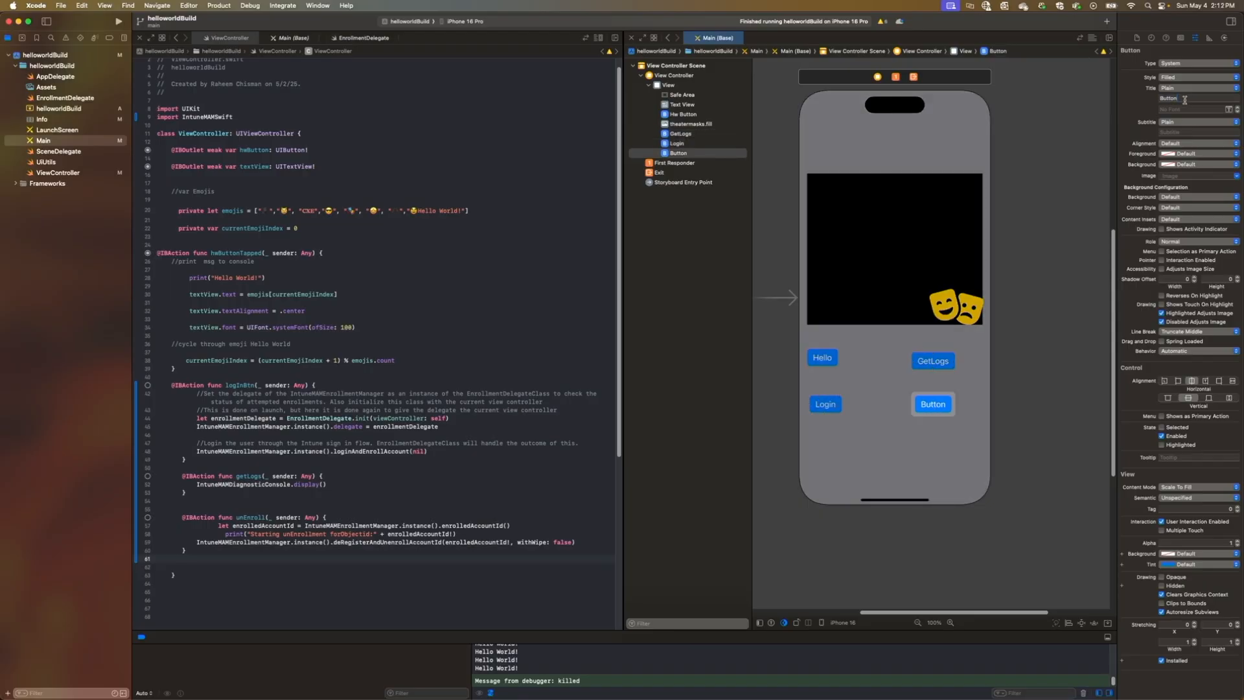
{"action": "type", "text": "Logout"}
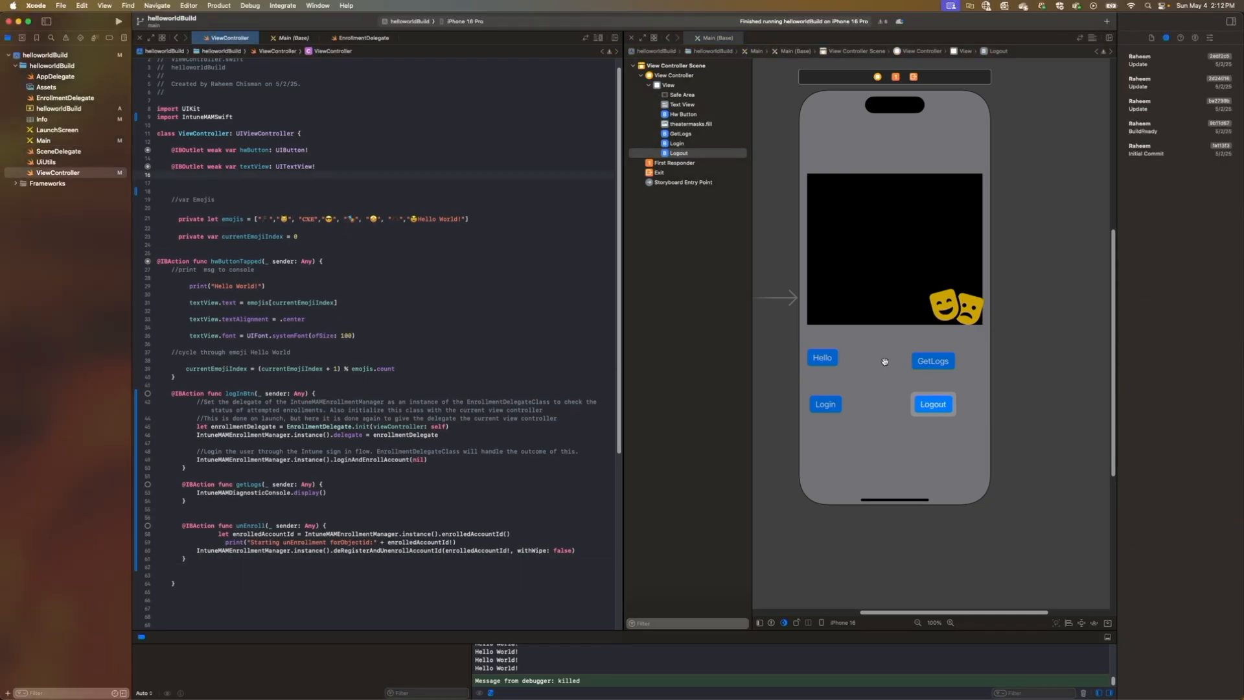
Wire the Login button to a login outlet in ViewController.swift
{"action": "left_click", "coordinate": [931, 360]}
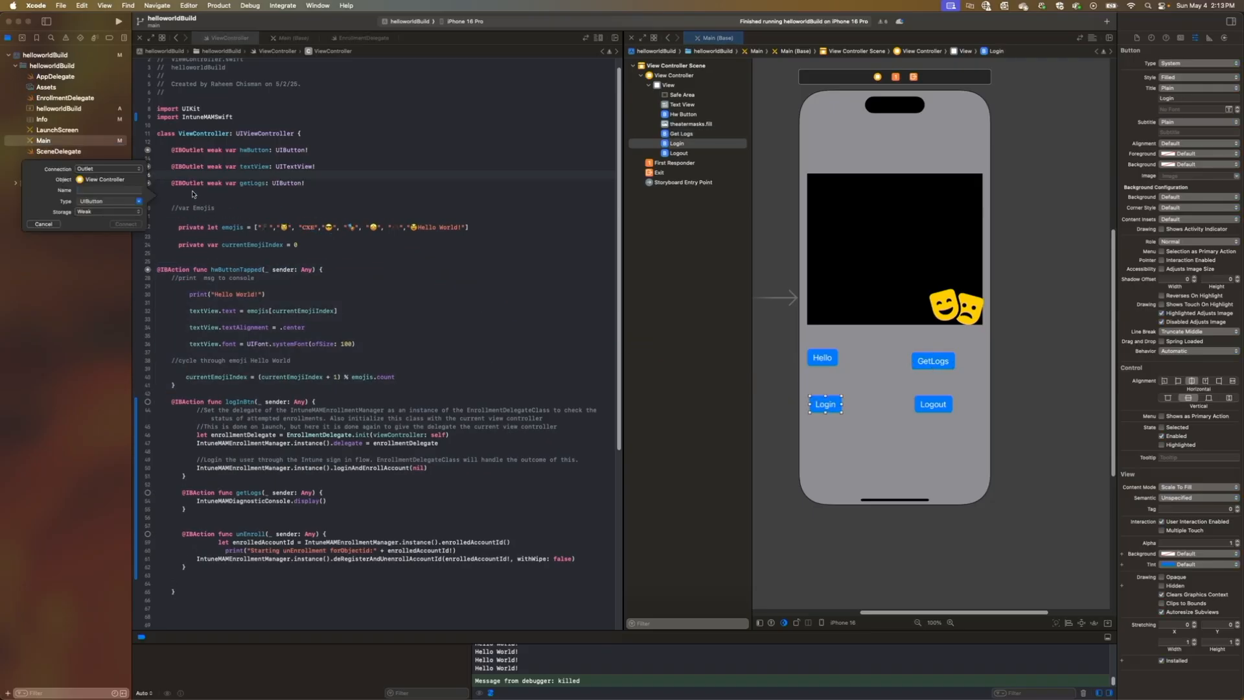
{"action": "type", "text": "login"}
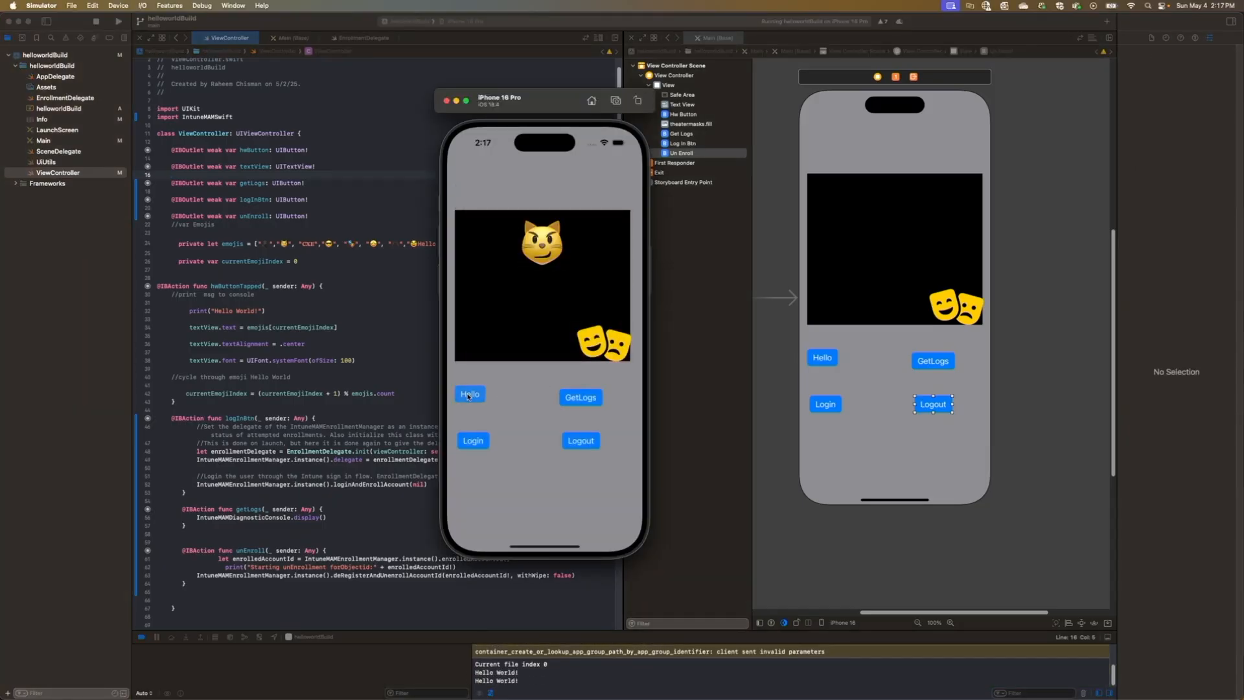
Sign in with the organization account and dismiss the not-MAM-targeted enrollment result
{"action": "left_click", "coordinate": [473, 440]}
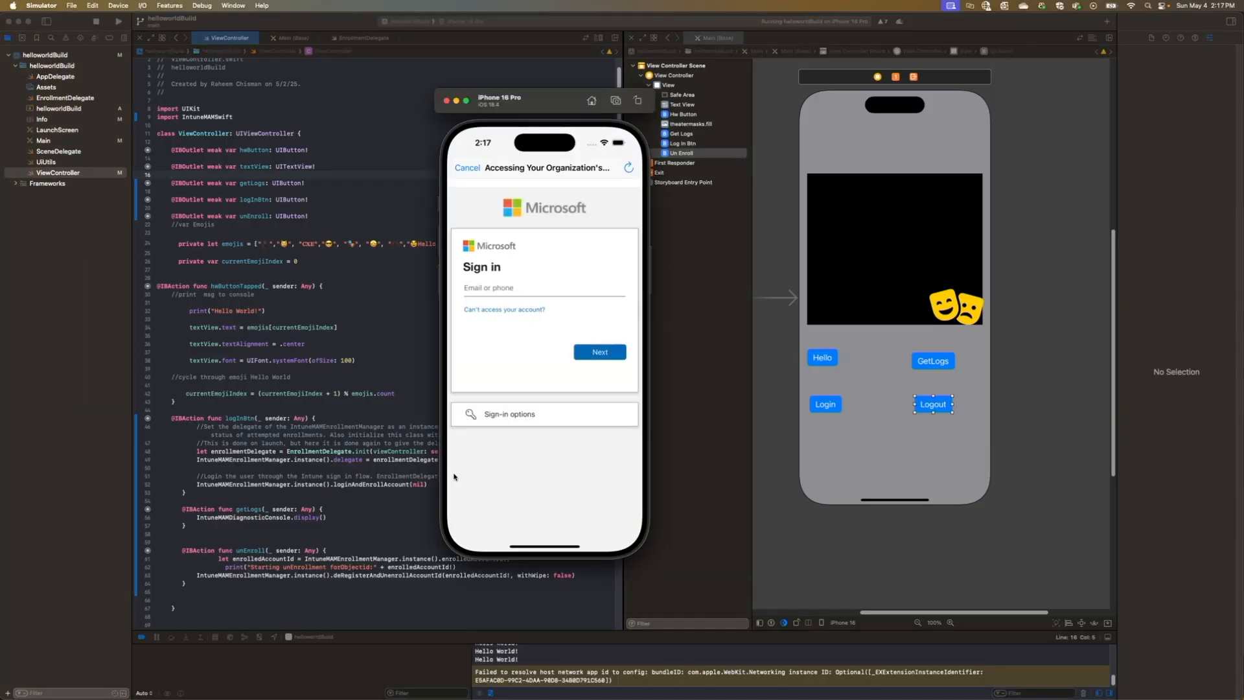
{"action": "left_click", "coordinate": [543, 288]}
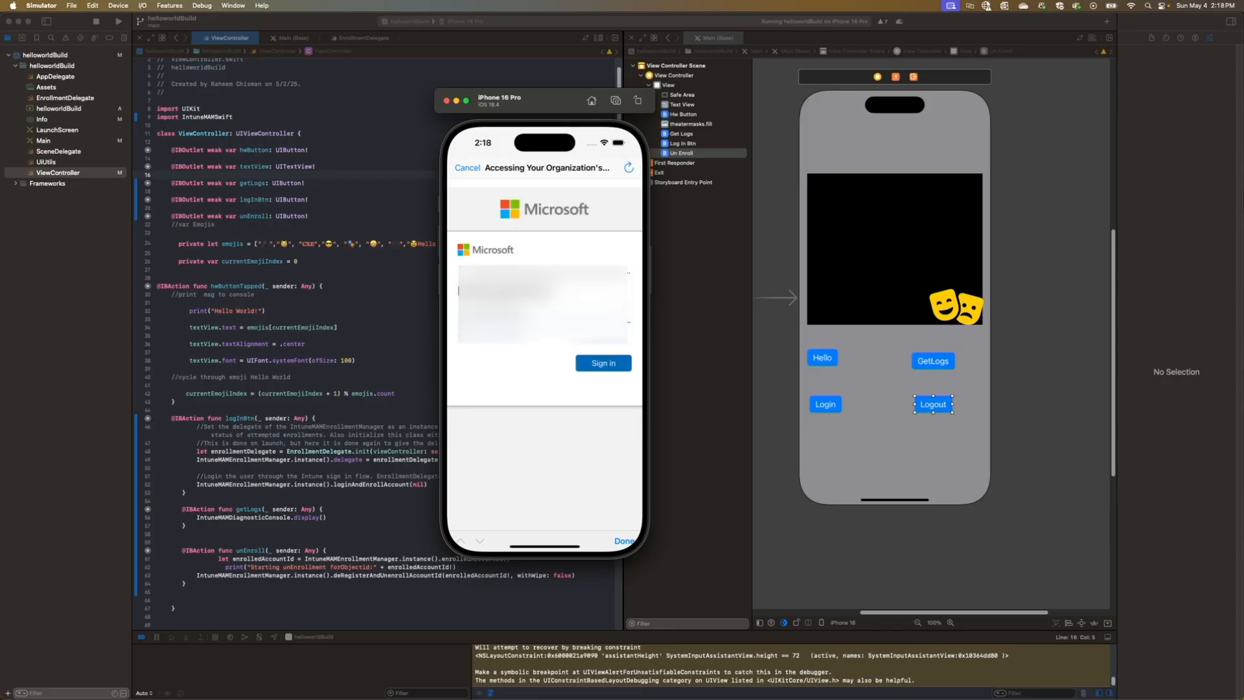
{"action": "left_click", "coordinate": [602, 362]}
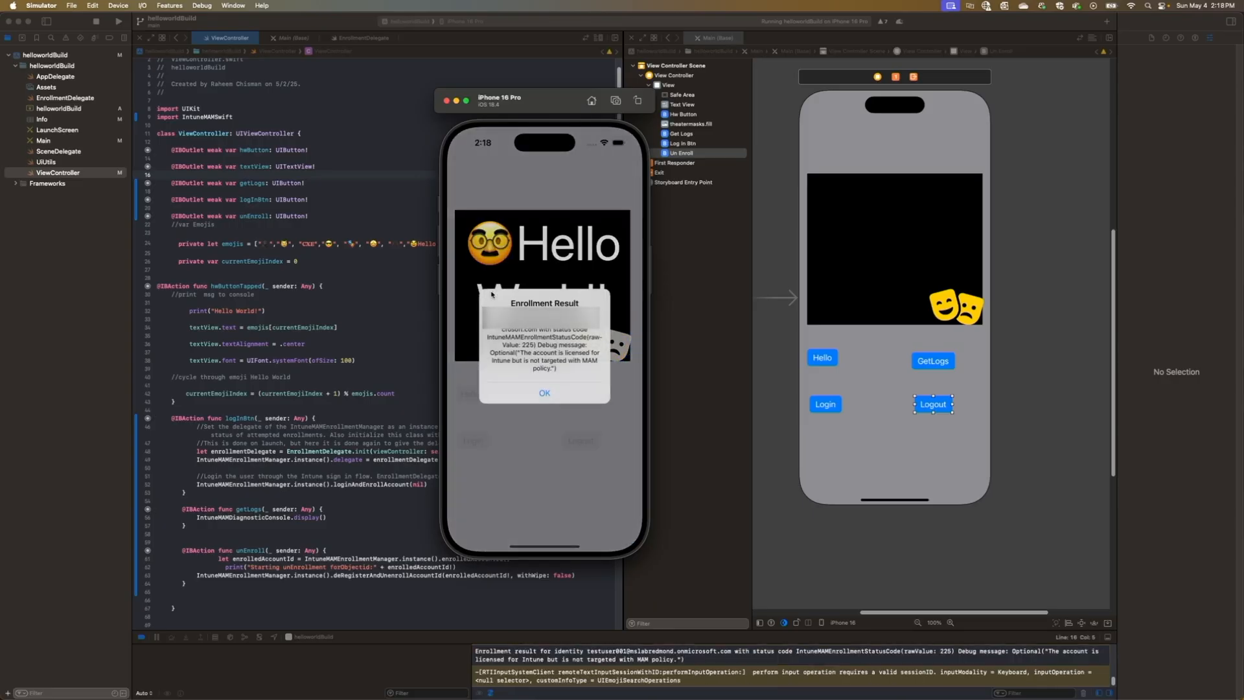
{"action": "left_click", "coordinate": [545, 396]}
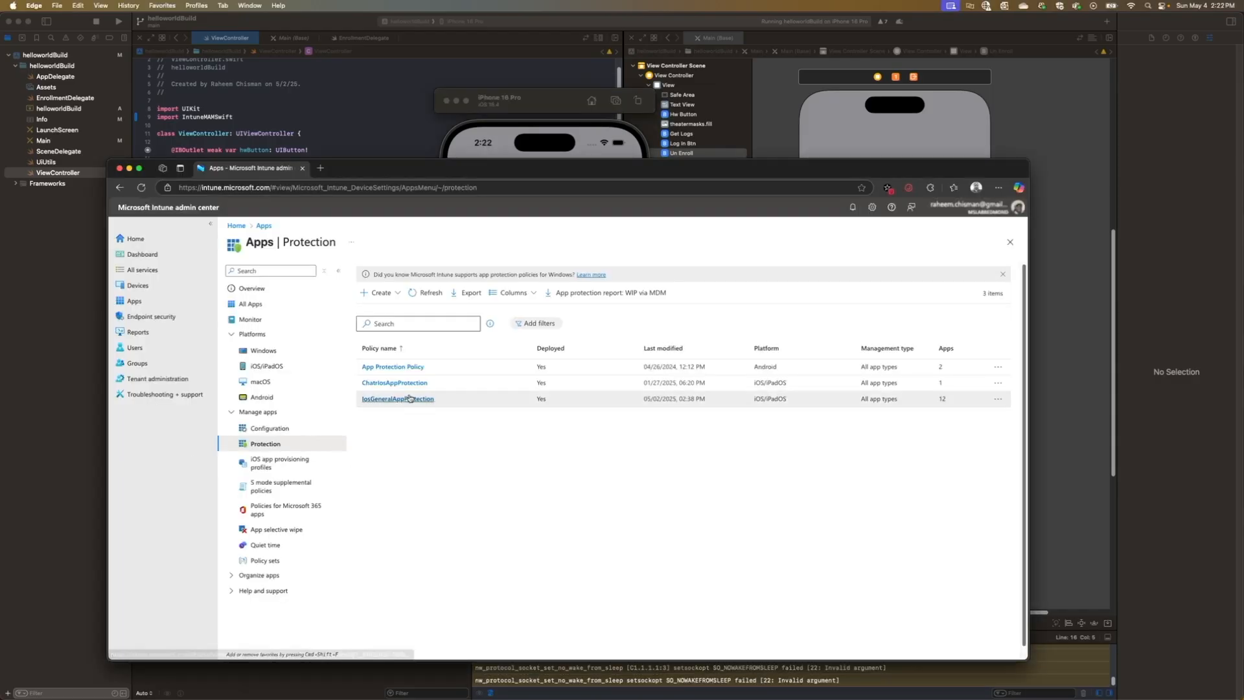
Add com.redmond.helloworldBuild to iosGeneralAppProtection's targeted apps and review + save
{"action": "left_click", "coordinate": [398, 398]}
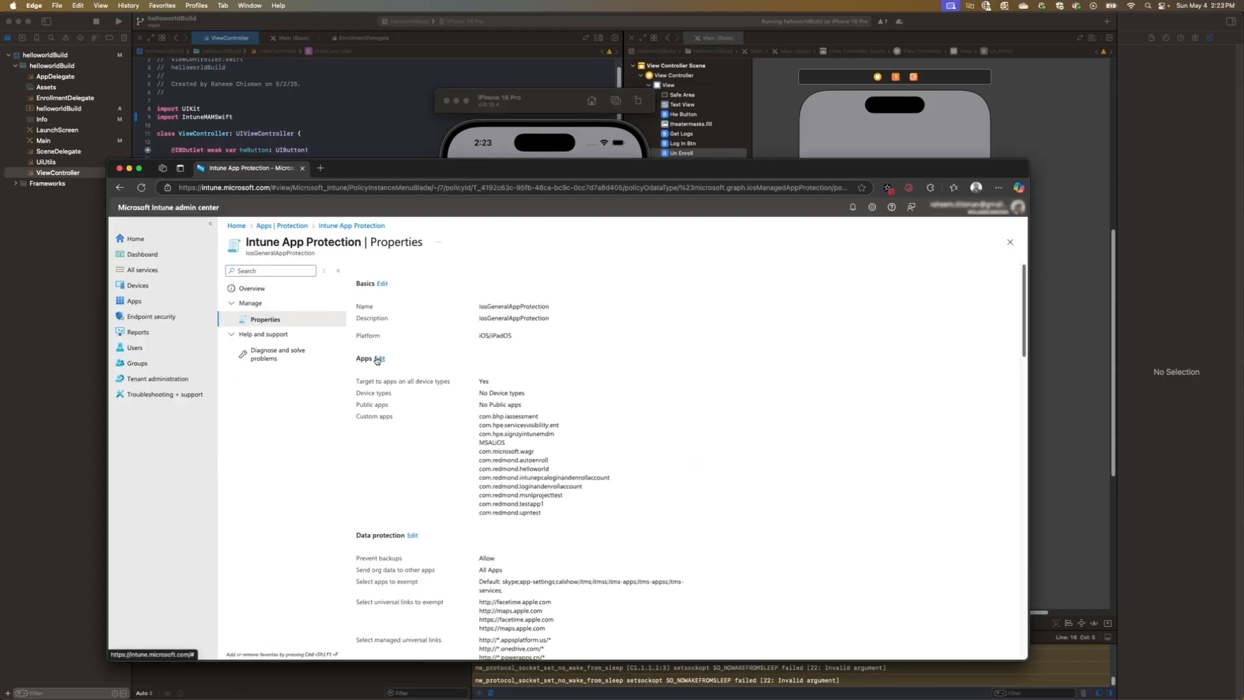
{"action": "left_click", "coordinate": [380, 358]}
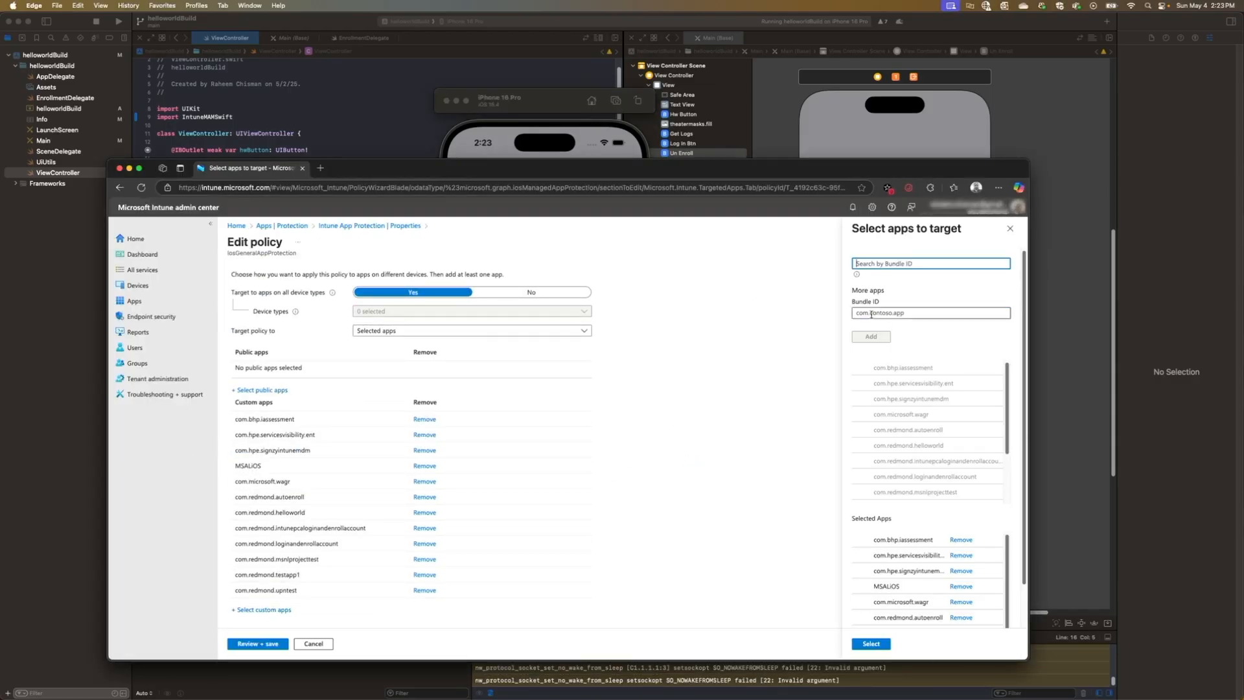
{"action": "type", "text": "com.redmond.helloworldBu"}
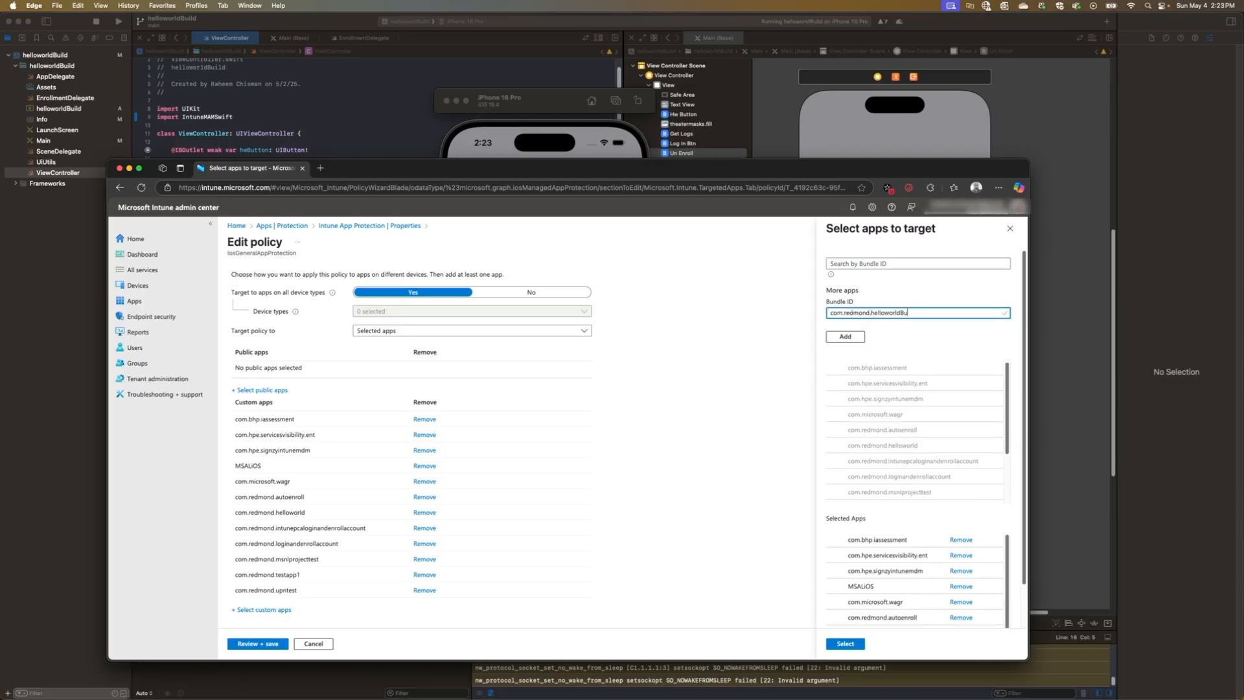
{"action": "left_click", "coordinate": [844, 336]}
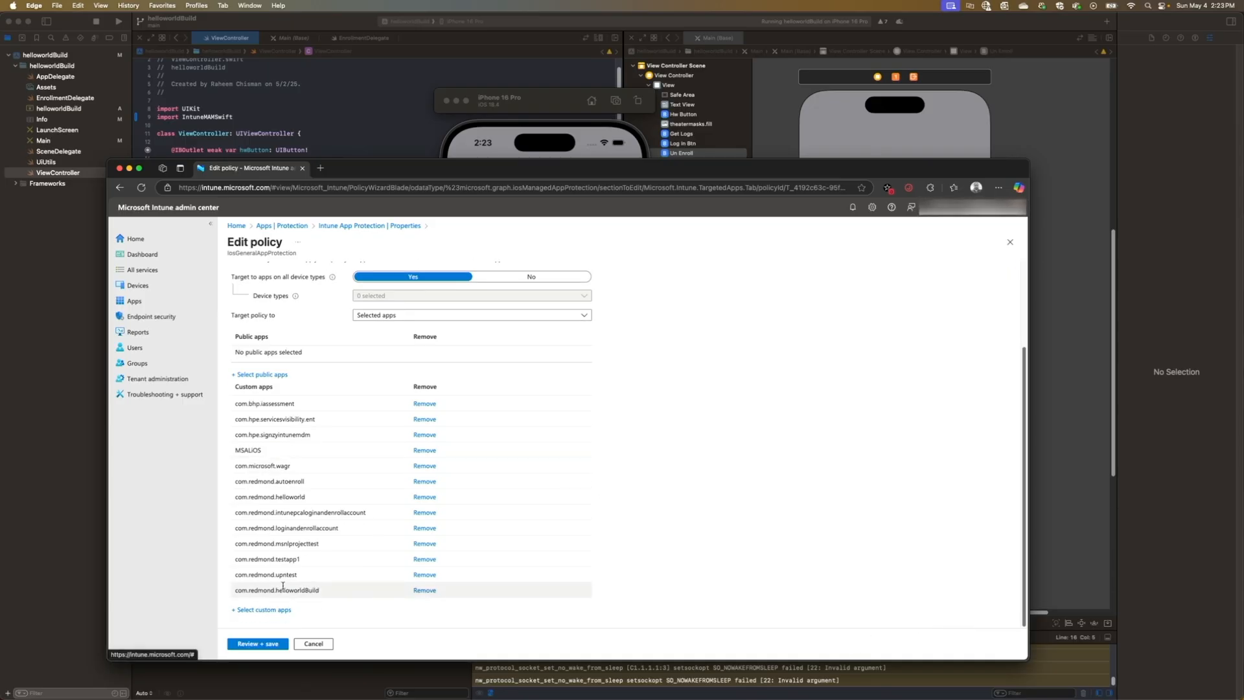
{"action": "left_click", "coordinate": [258, 644]}
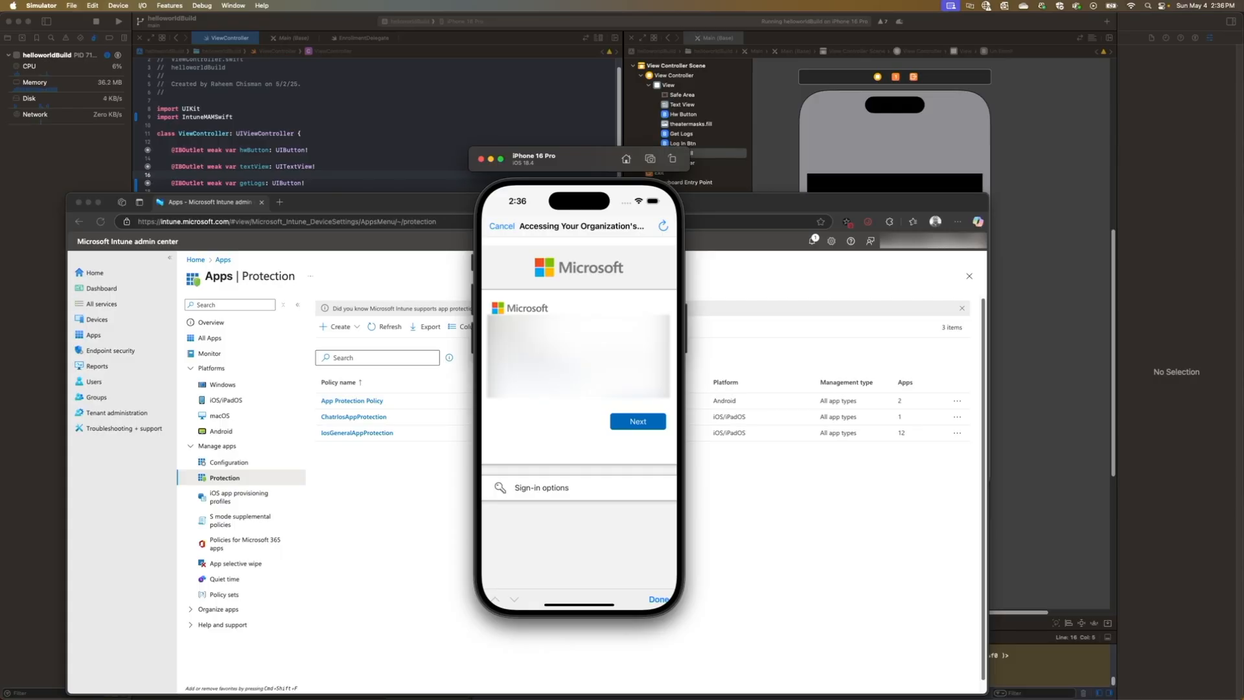
Complete Microsoft sign-in with the password, then start creating a new app in Intune All Apps
{"action": "left_click", "coordinate": [638, 419]}
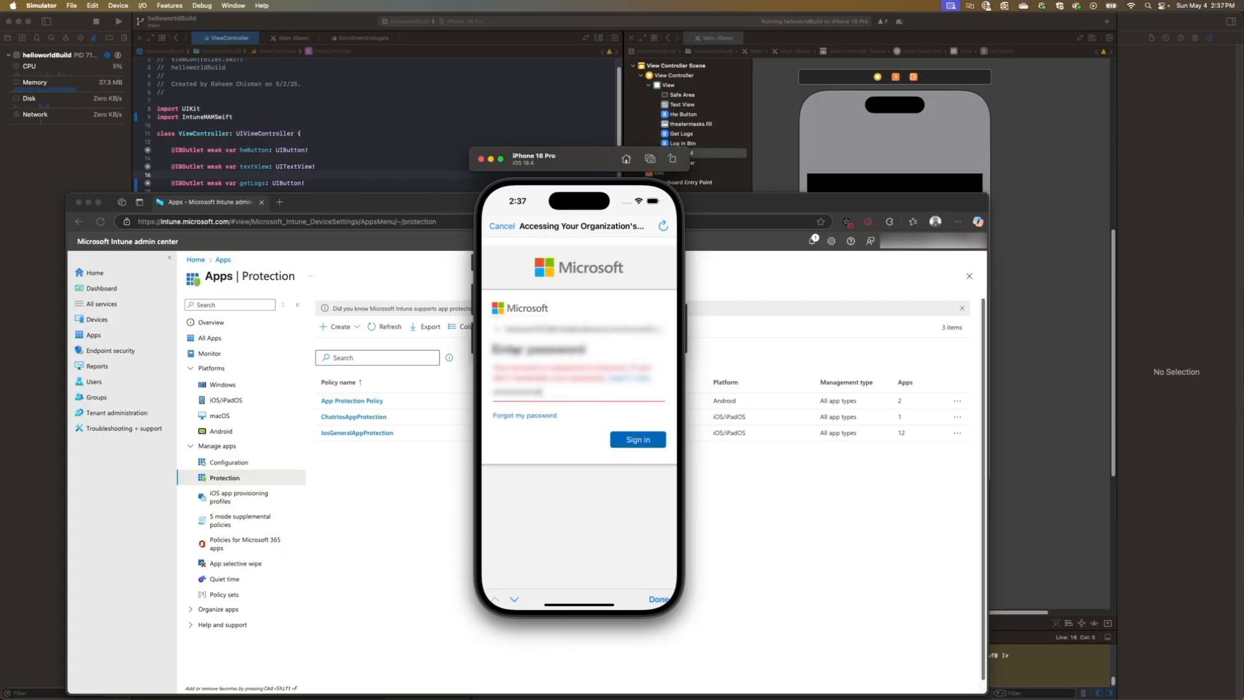
{"action": "left_click", "coordinate": [637, 440]}
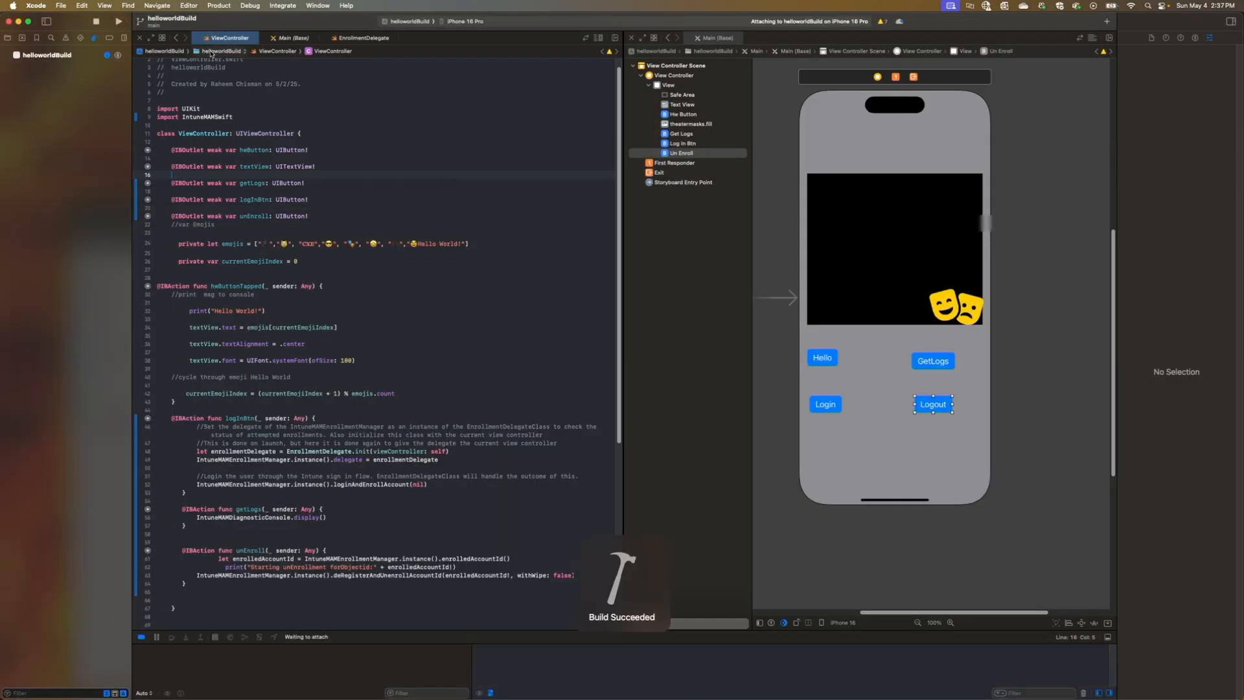
{"action": "left_click", "coordinate": [83, 16]}
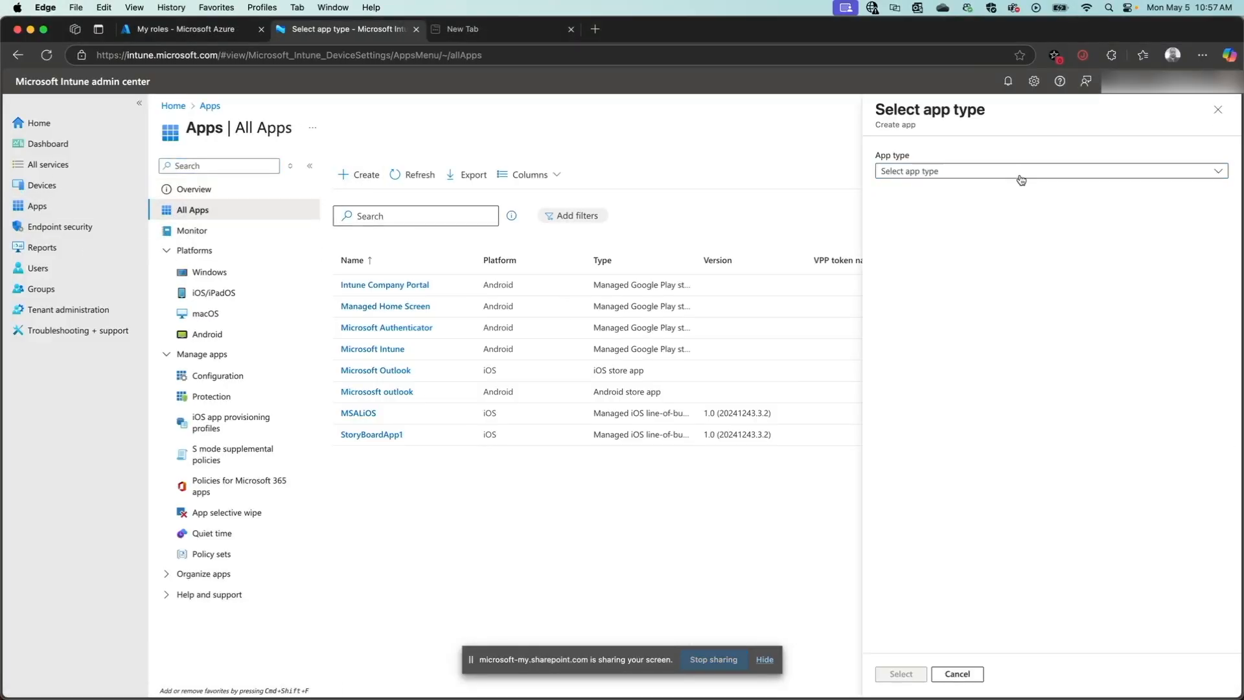
Choose Line-of-business app and select helloworldBuild.ipa as the package file
{"action": "left_click", "coordinate": [1047, 171]}
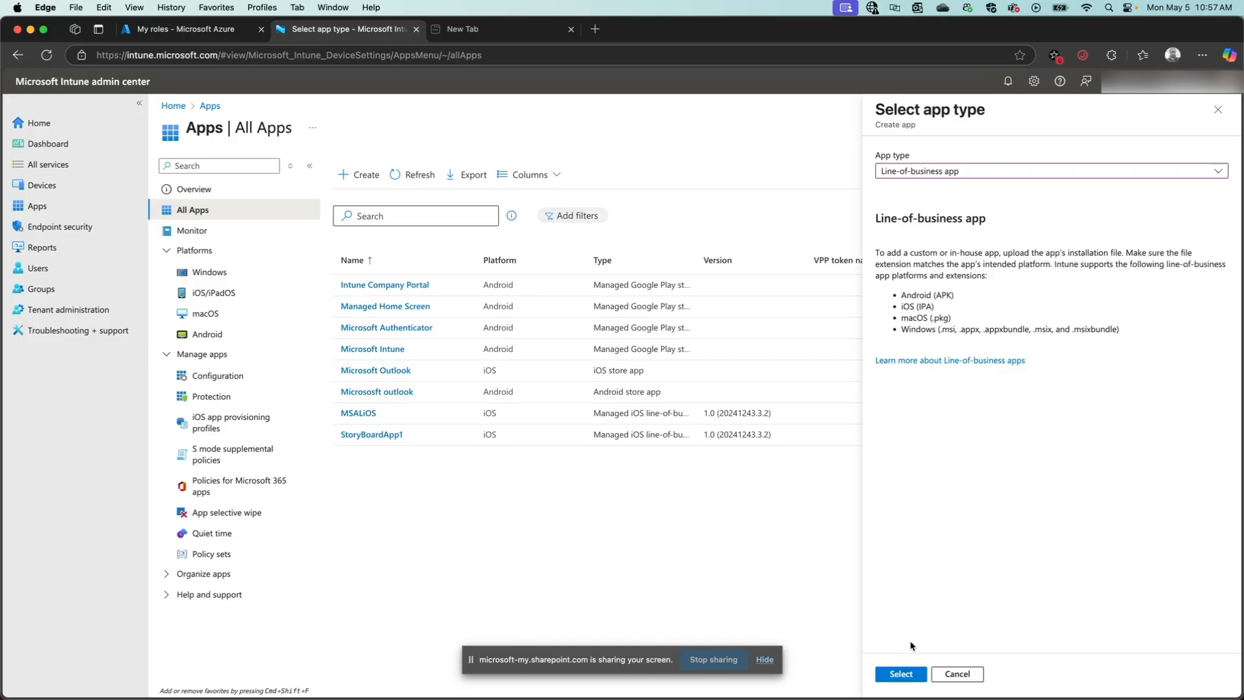
{"action": "left_click", "coordinate": [899, 674]}
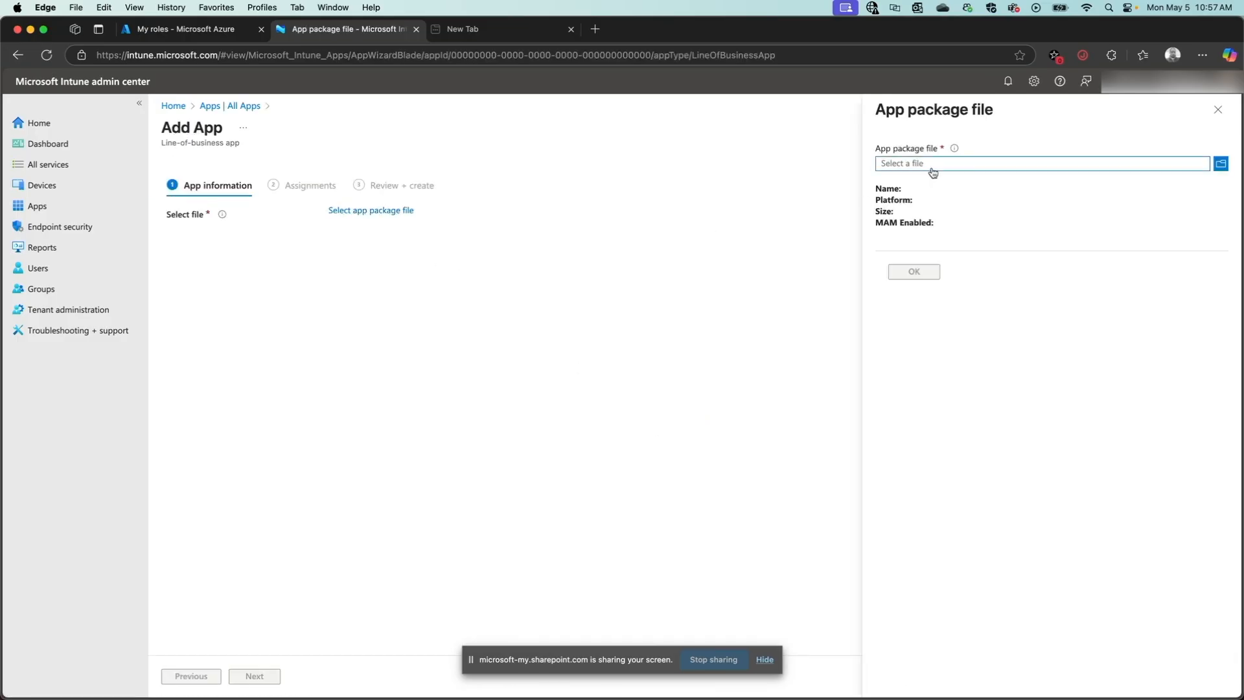
{"action": "left_click", "coordinate": [1220, 163]}
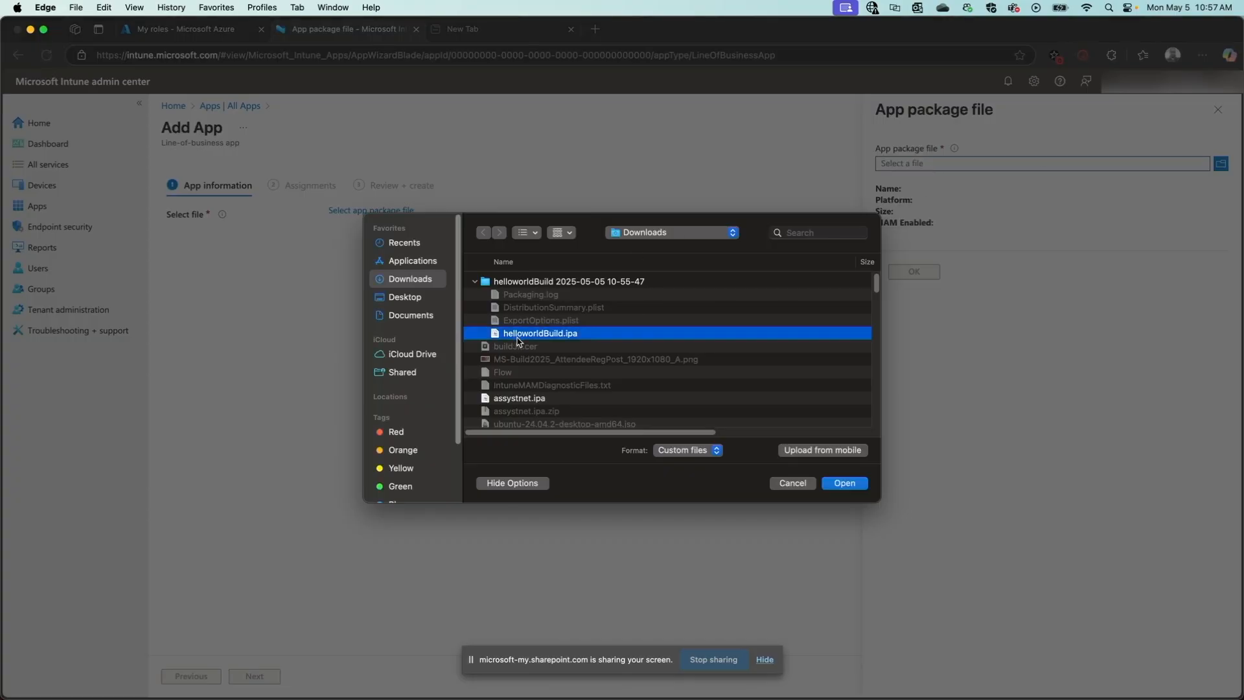
{"action": "left_click", "coordinate": [843, 482]}
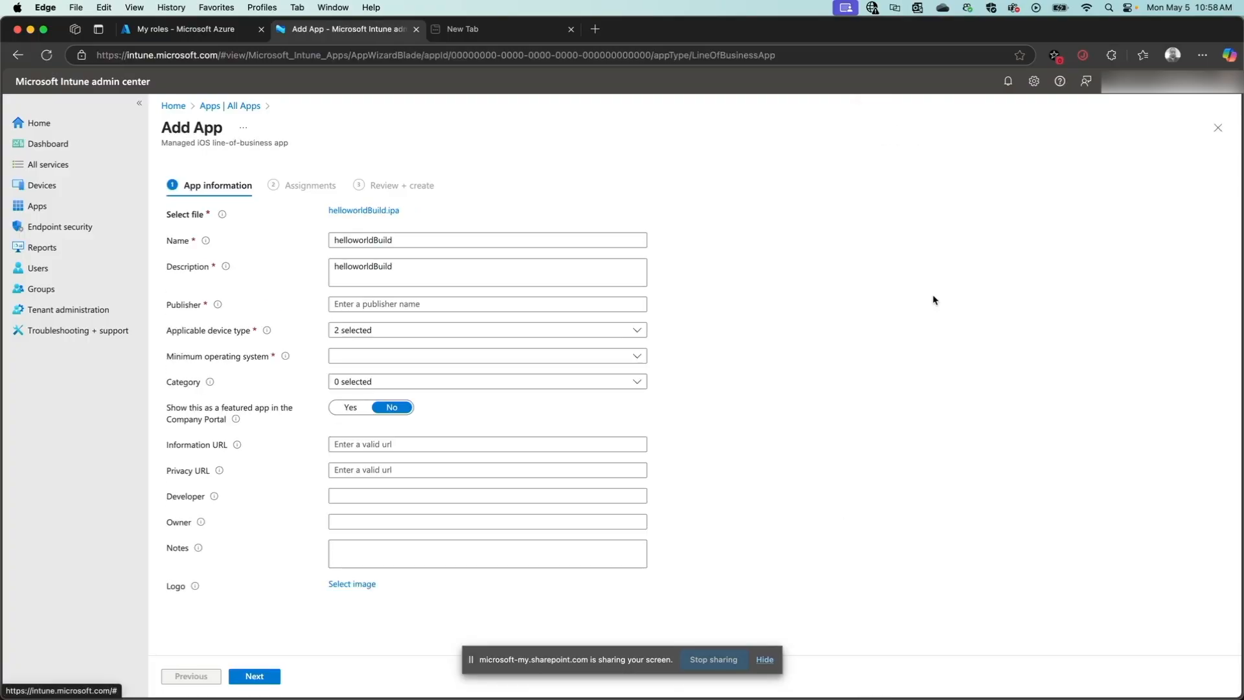
Set the publisher to Microsoft and minimum operating system to iOS 11.0
{"action": "left_click", "coordinate": [486, 304]}
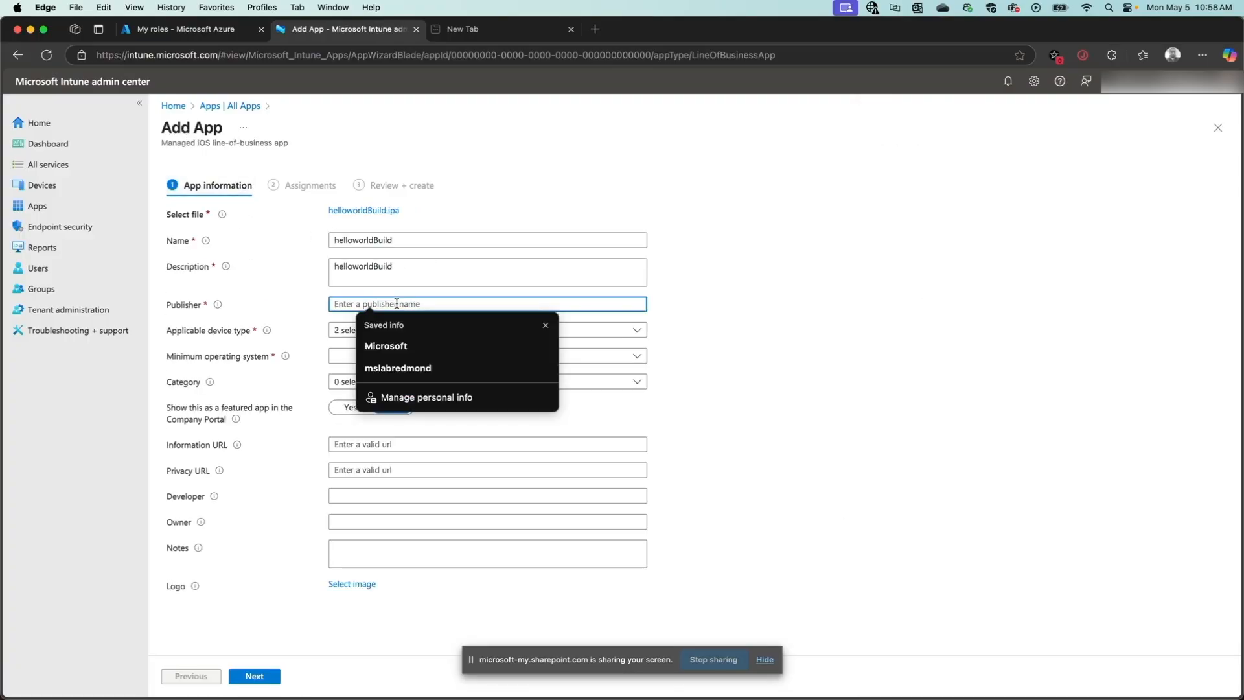
{"action": "left_click", "coordinate": [386, 344]}
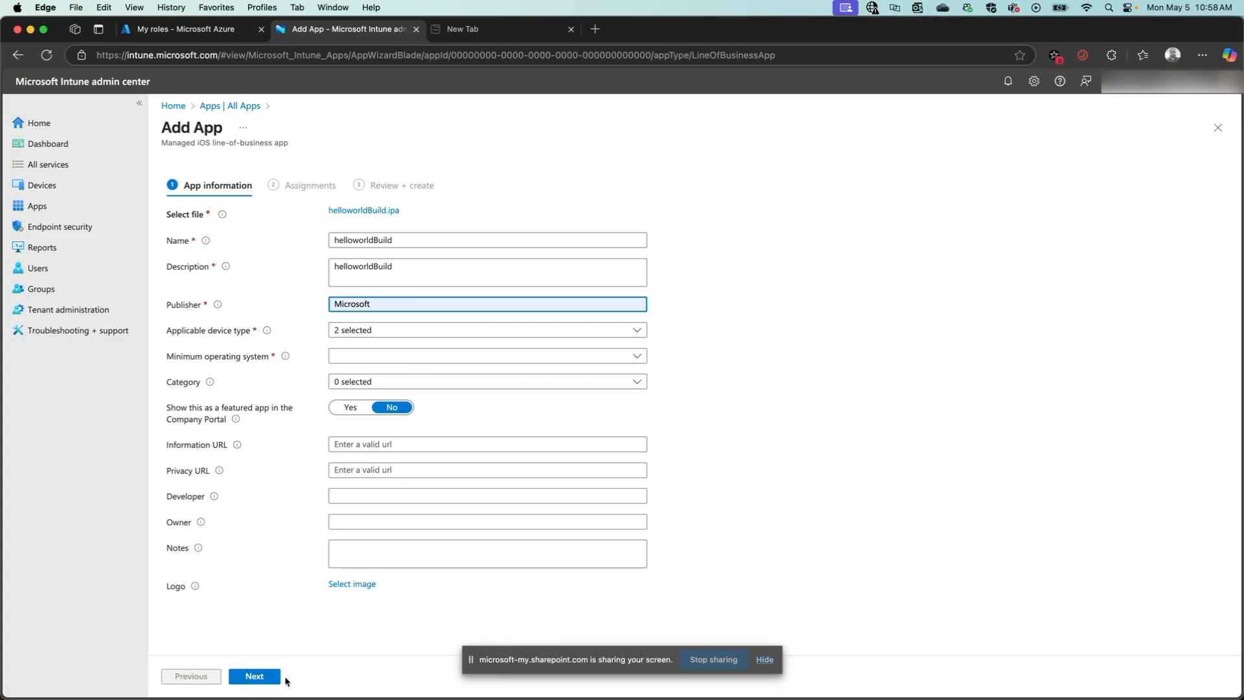
{"action": "left_click", "coordinate": [485, 355]}
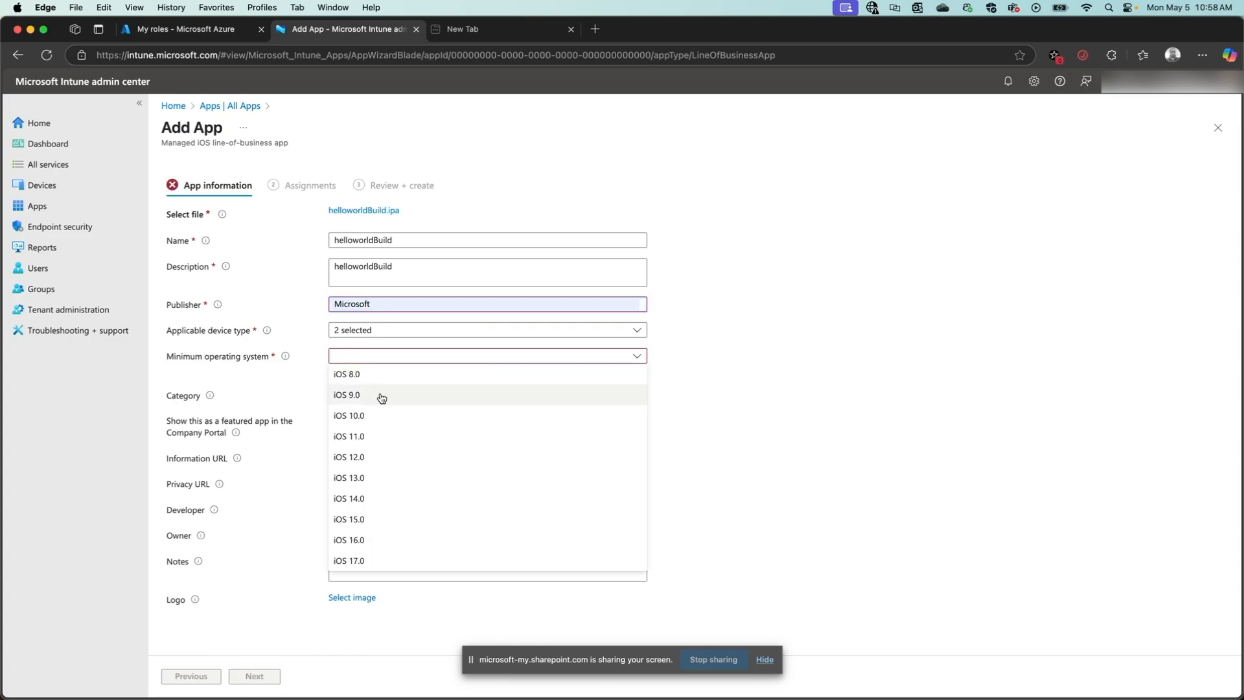
{"action": "mouse_move", "coordinate": [352, 440]}
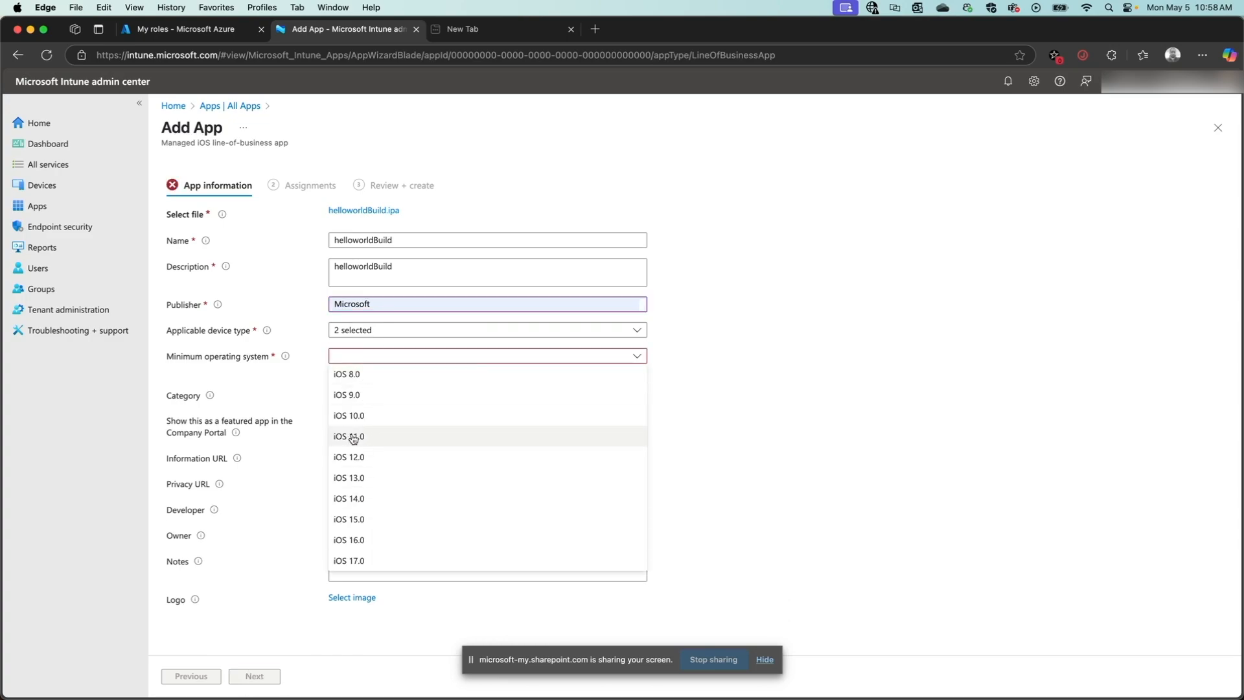
{"action": "left_click", "coordinate": [253, 677]}
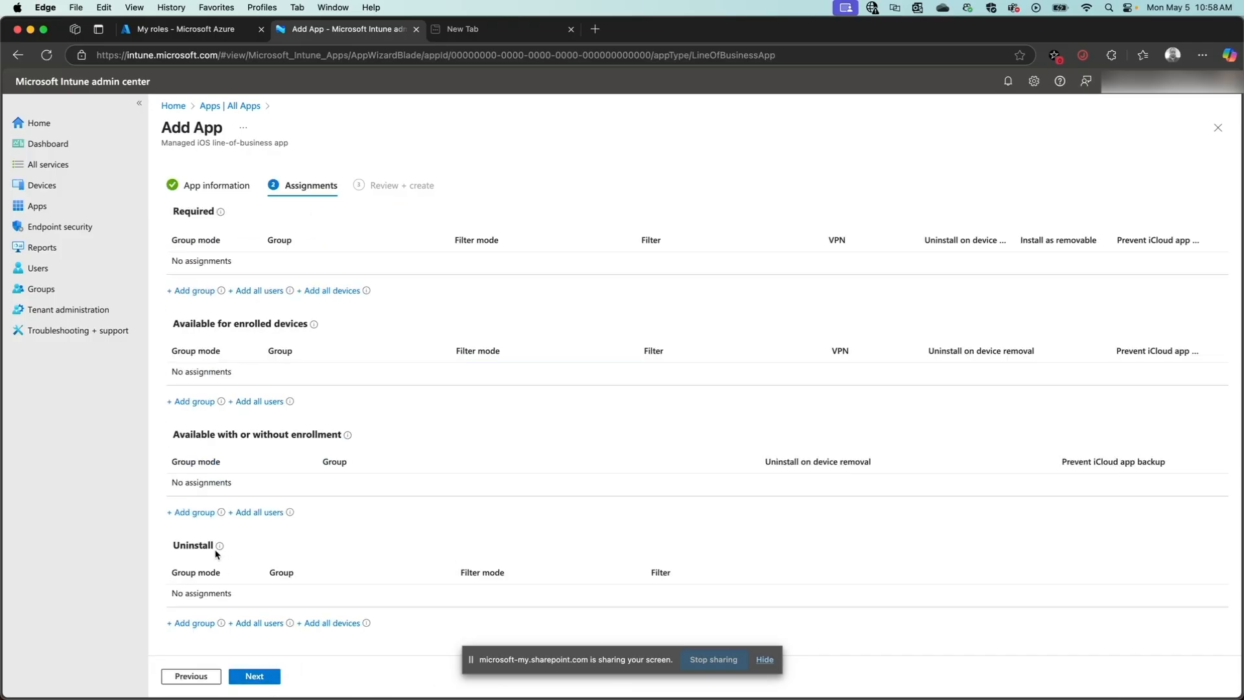
Assign helloworldBuild to the IntuneTestGrp2 and IntuneIos groups and confirm the selection
{"action": "left_click", "coordinate": [190, 290]}
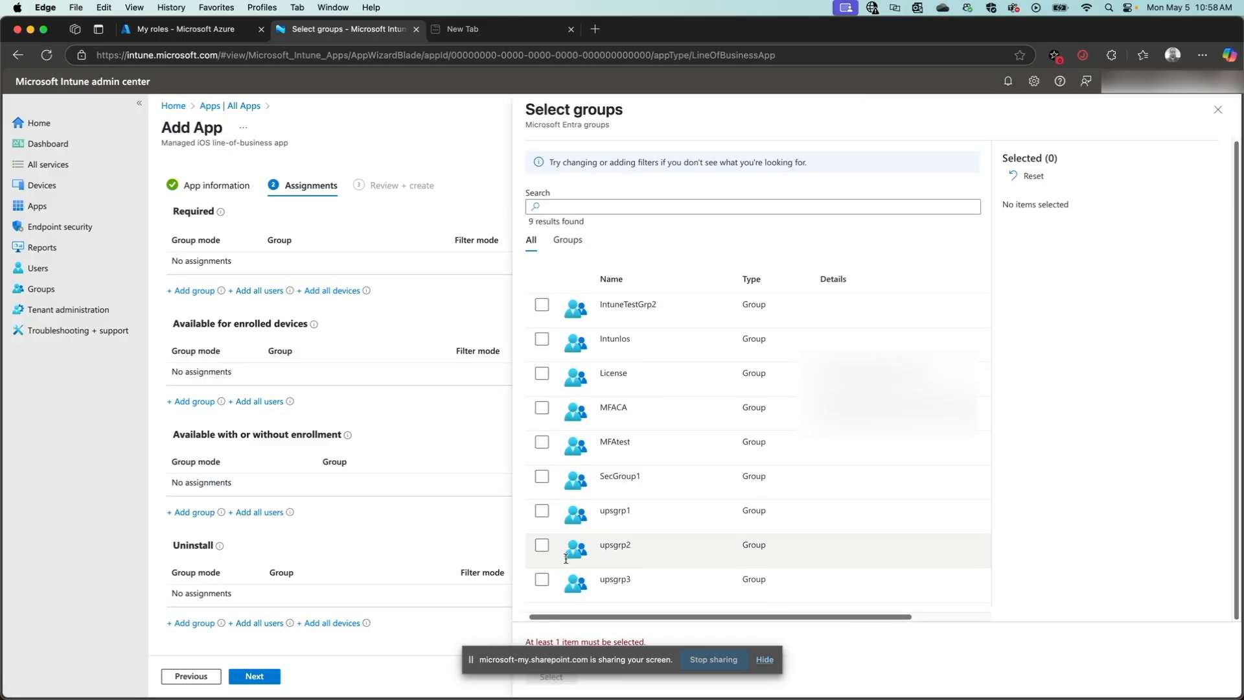
{"action": "left_click", "coordinate": [541, 303]}
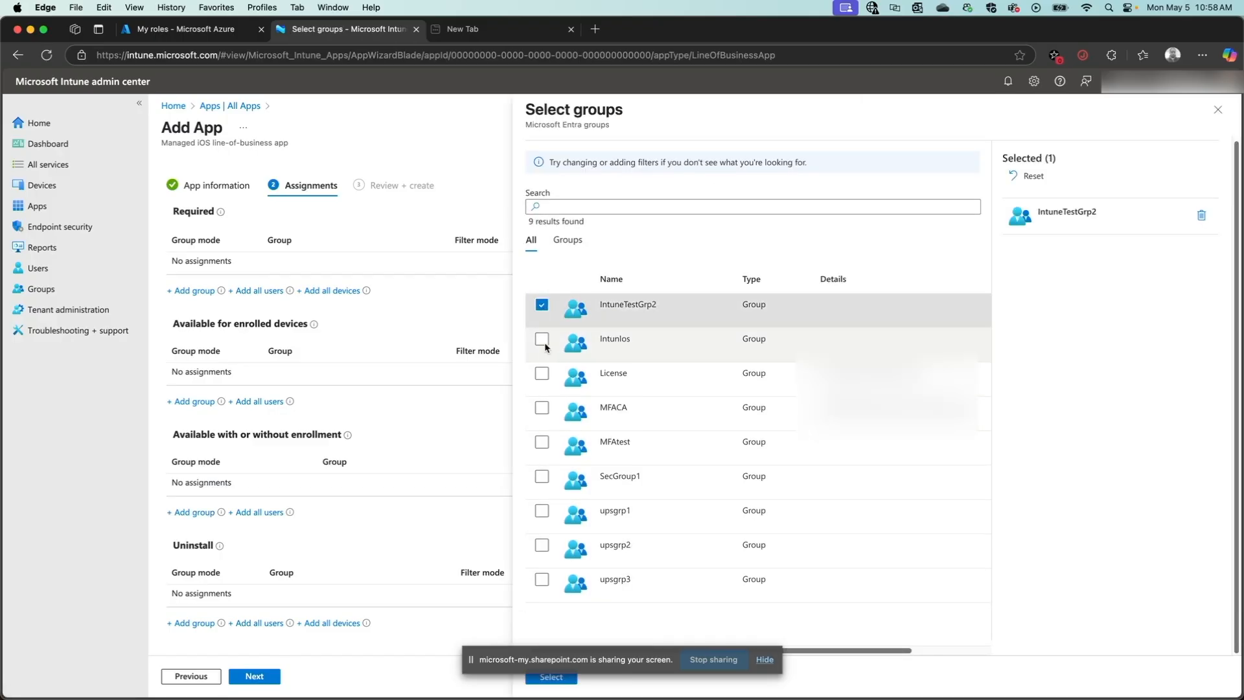
{"action": "left_click", "coordinate": [541, 338]}
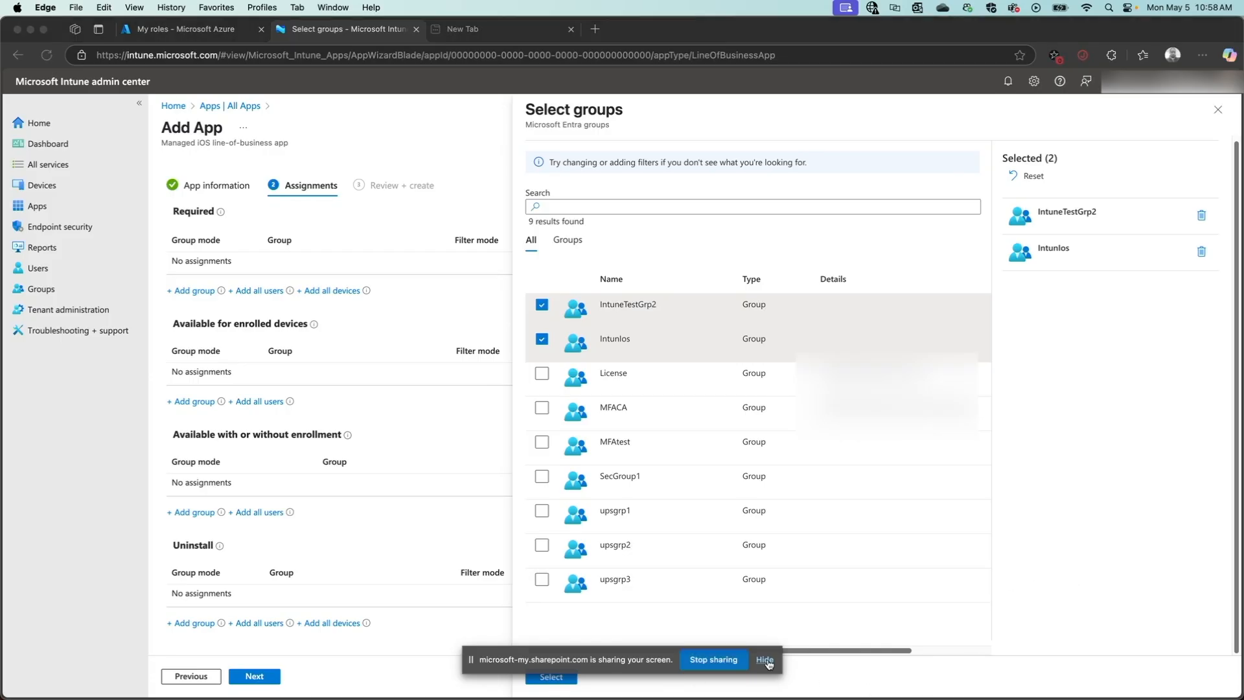
{"action": "left_click", "coordinate": [550, 676]}
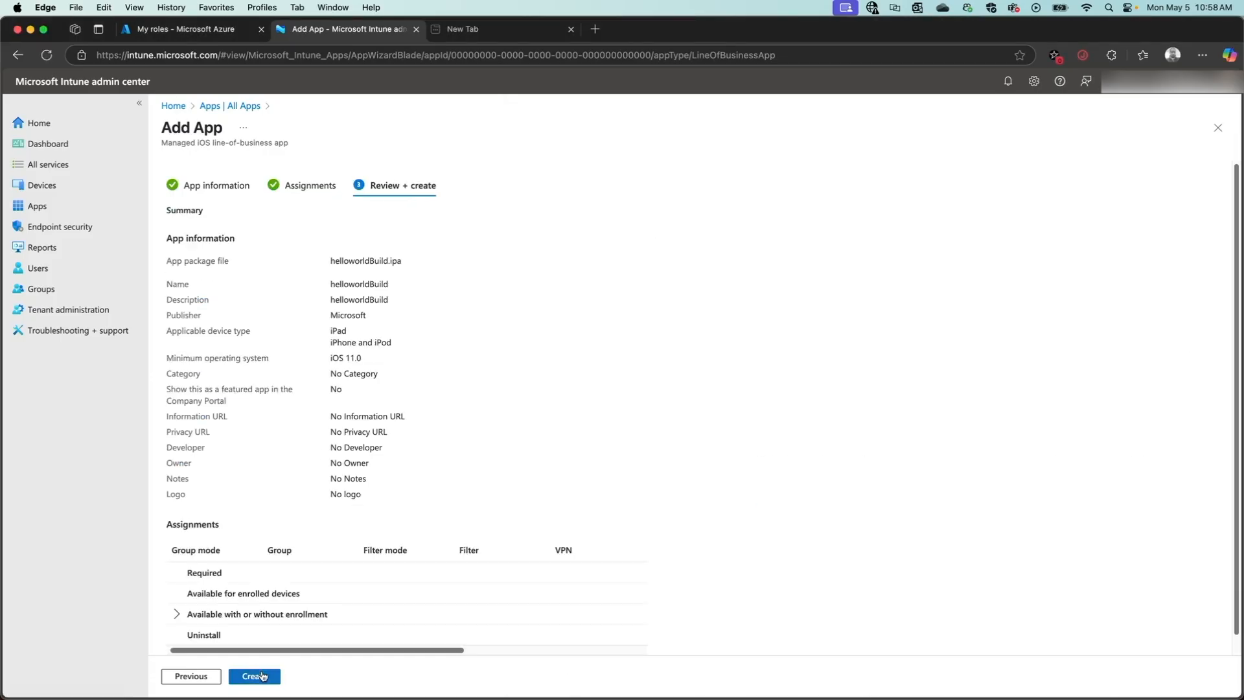
Create the helloworldBuild app so its overview shows it created and assigned
{"action": "left_click", "coordinate": [254, 677]}
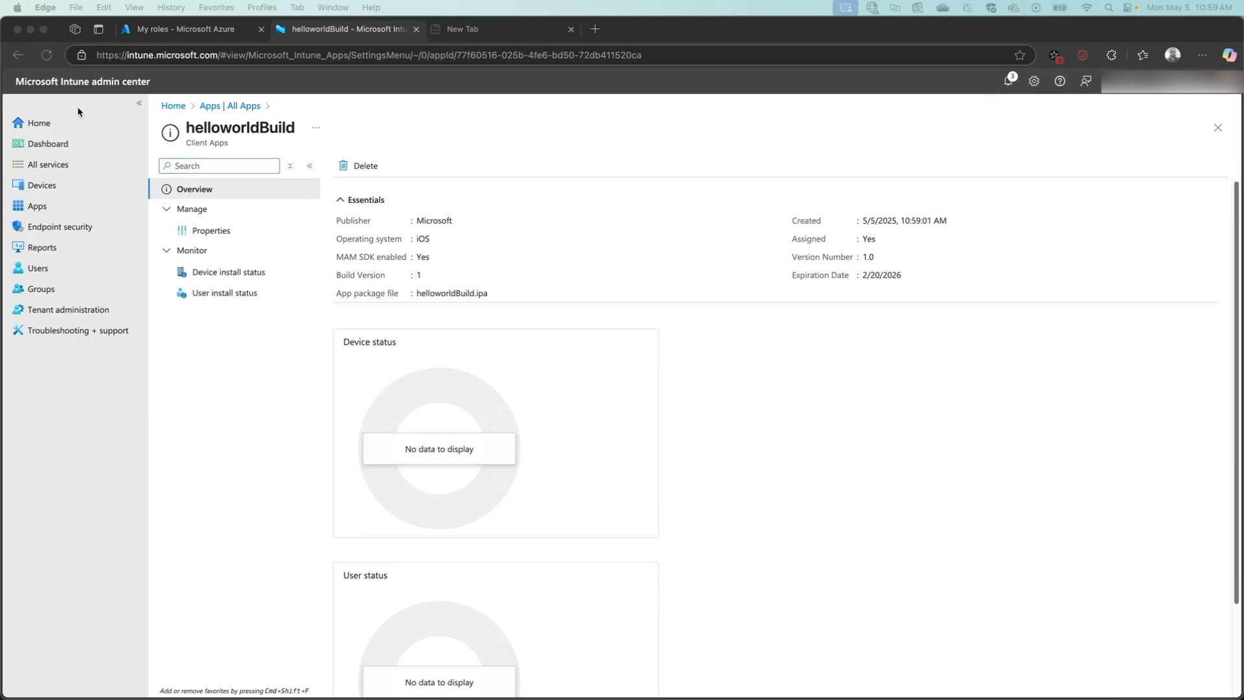
{"action": "mouse_move", "coordinate": [322, 208]}
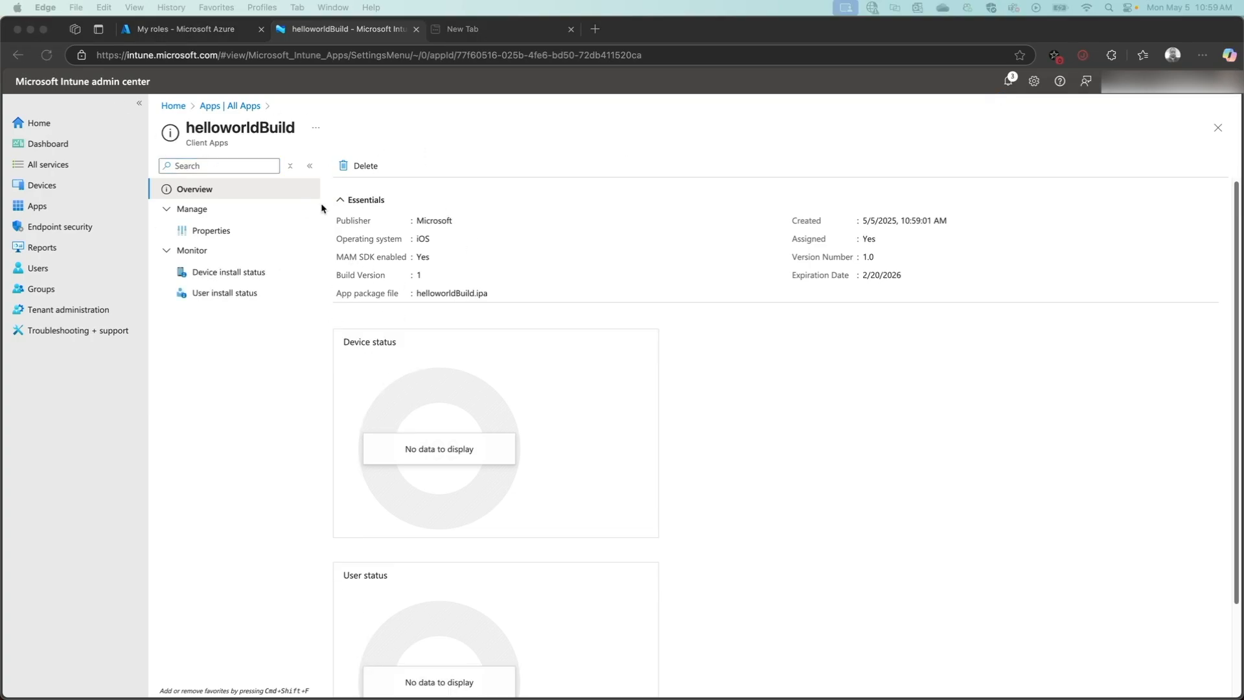